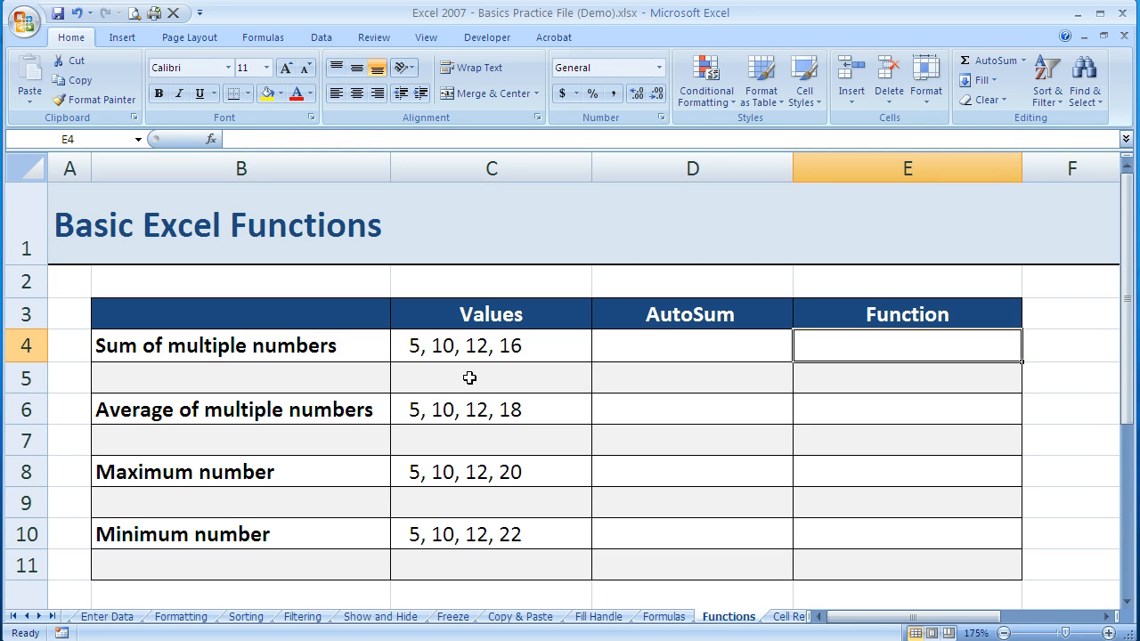
{"action": "mouse_move", "coordinate": [360, 331]}
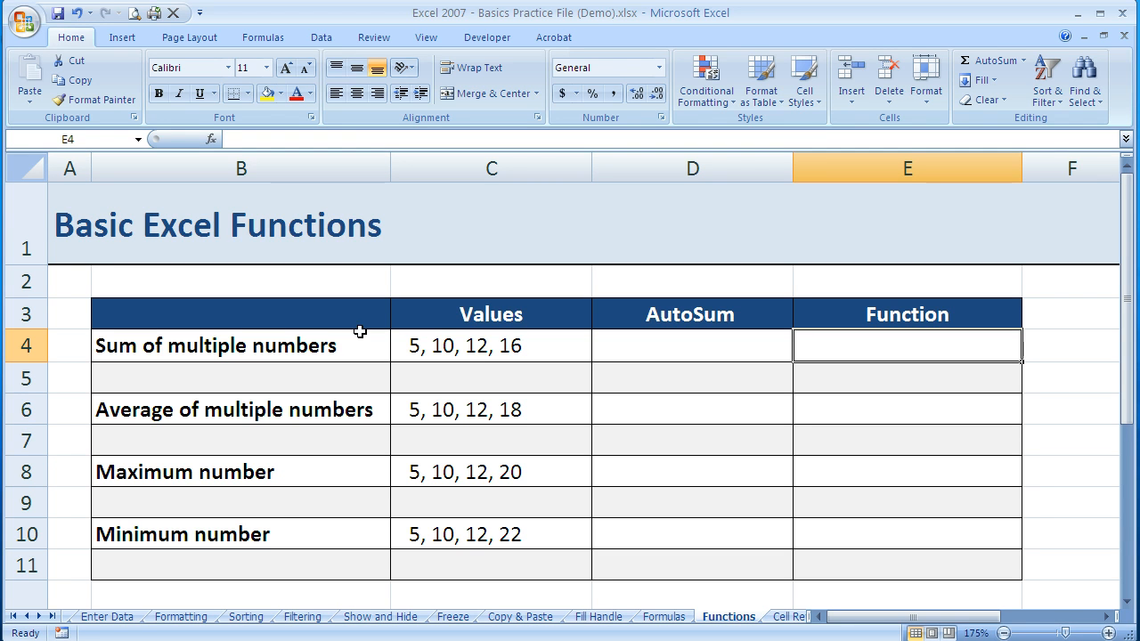
{"action": "mouse_move", "coordinate": [278, 527]}
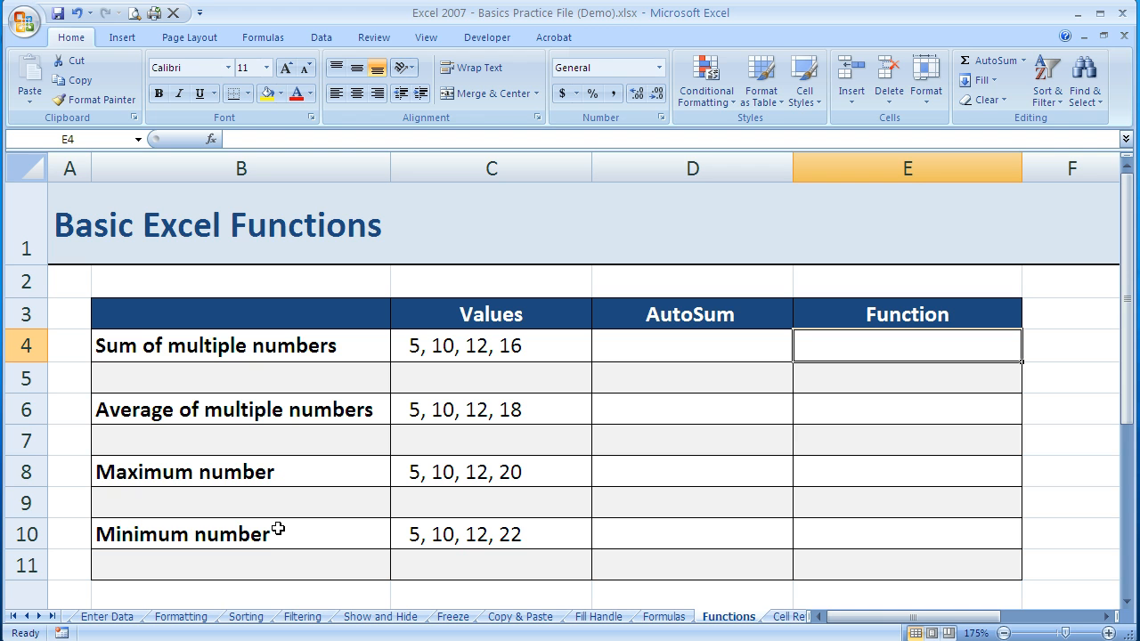
{"action": "mouse_move", "coordinate": [402, 531]}
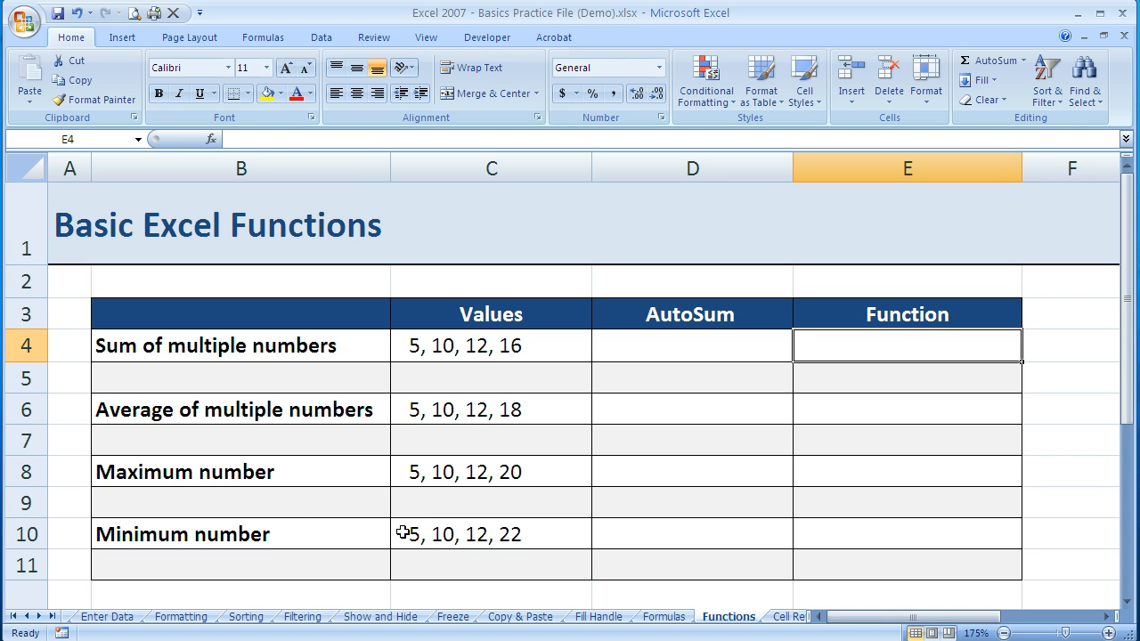
{"action": "mouse_move", "coordinate": [395, 528]}
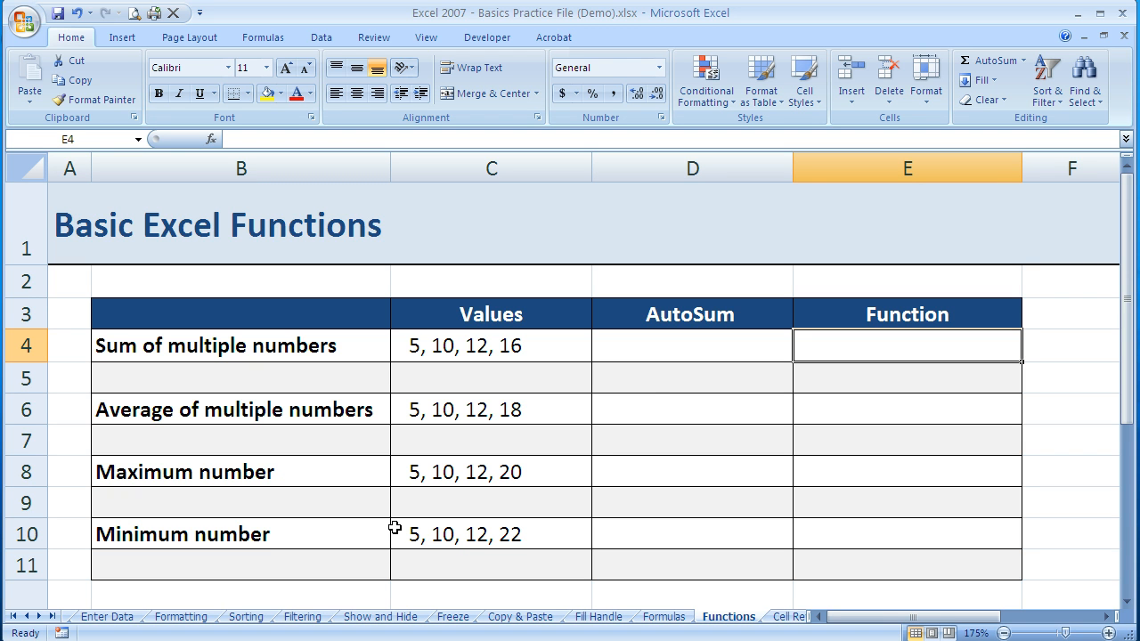
{"action": "mouse_move", "coordinate": [666, 347]}
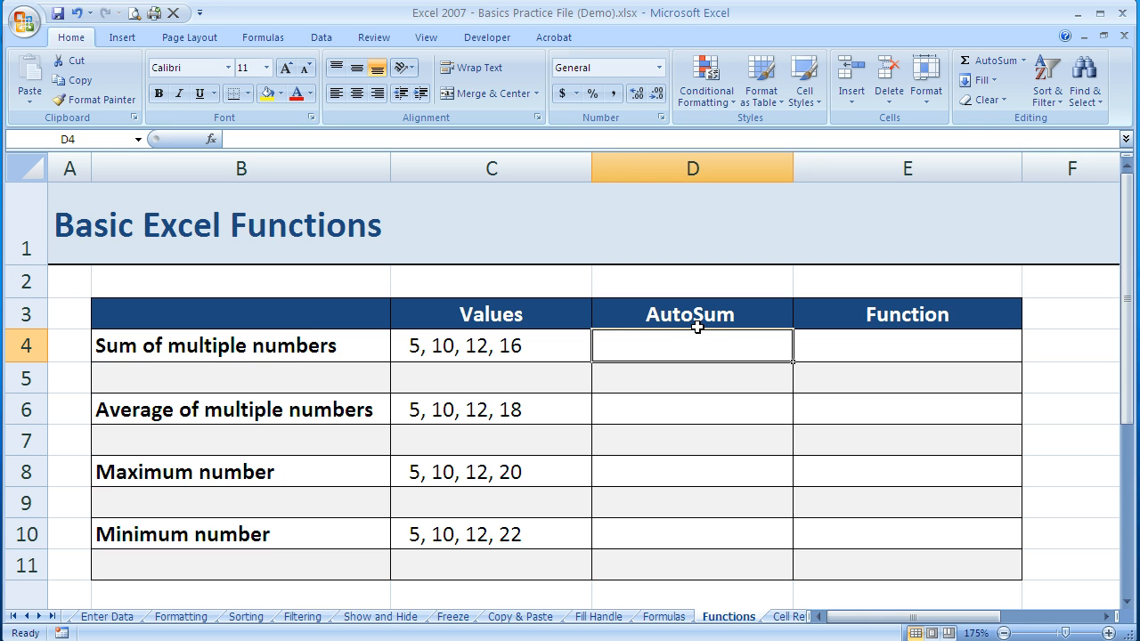
{"action": "mouse_move", "coordinate": [1047, 80]}
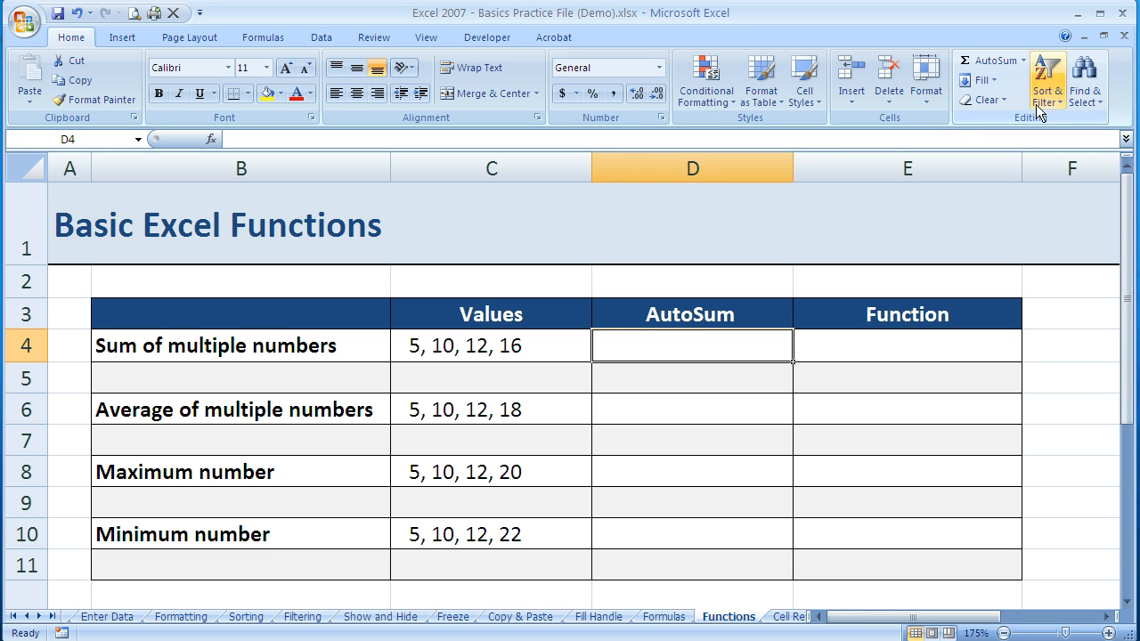
{"action": "mouse_move", "coordinate": [871, 239]}
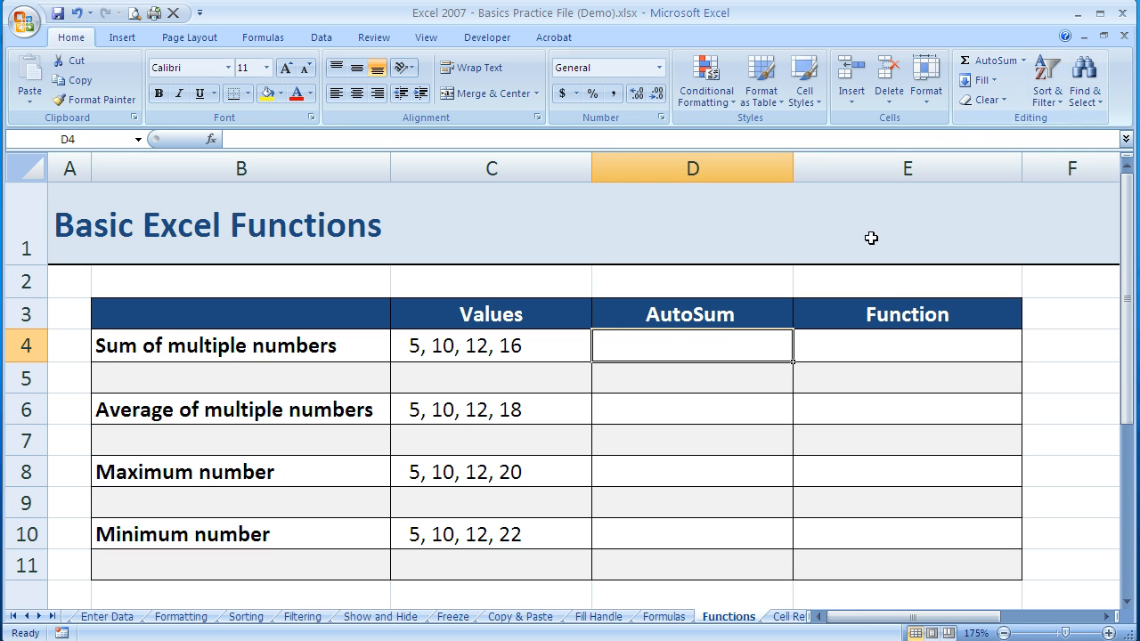
- Start a =5+10+ addition in the sum row's AutoSum cell, then abandon it leaving the cell empty
{"action": "left_click", "coordinate": [906, 345]}
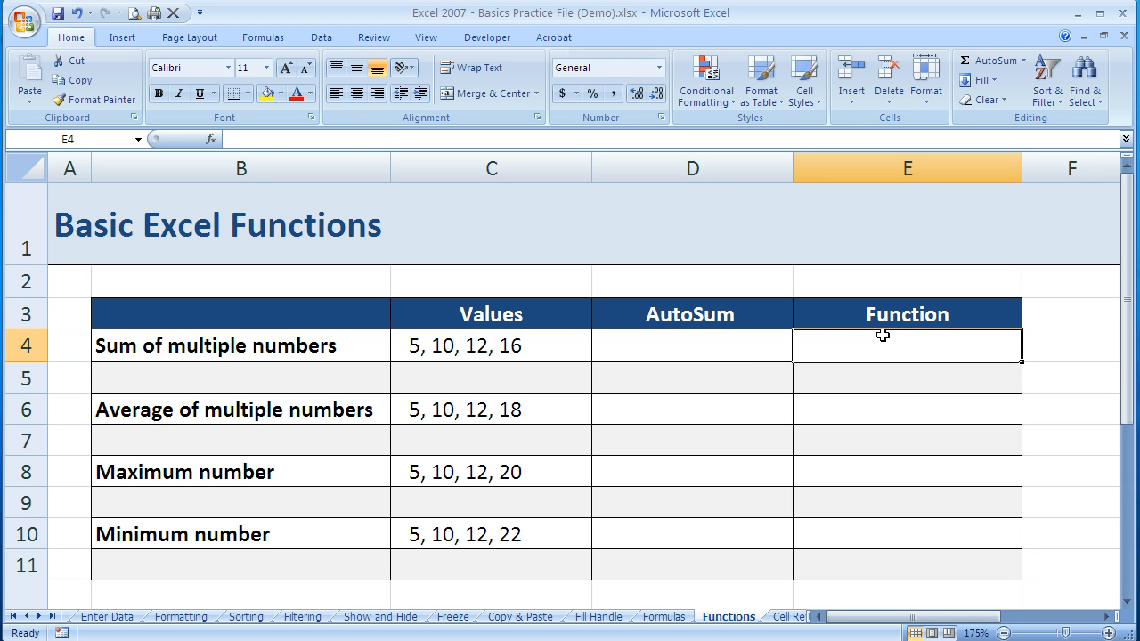
{"action": "left_click", "coordinate": [693, 345]}
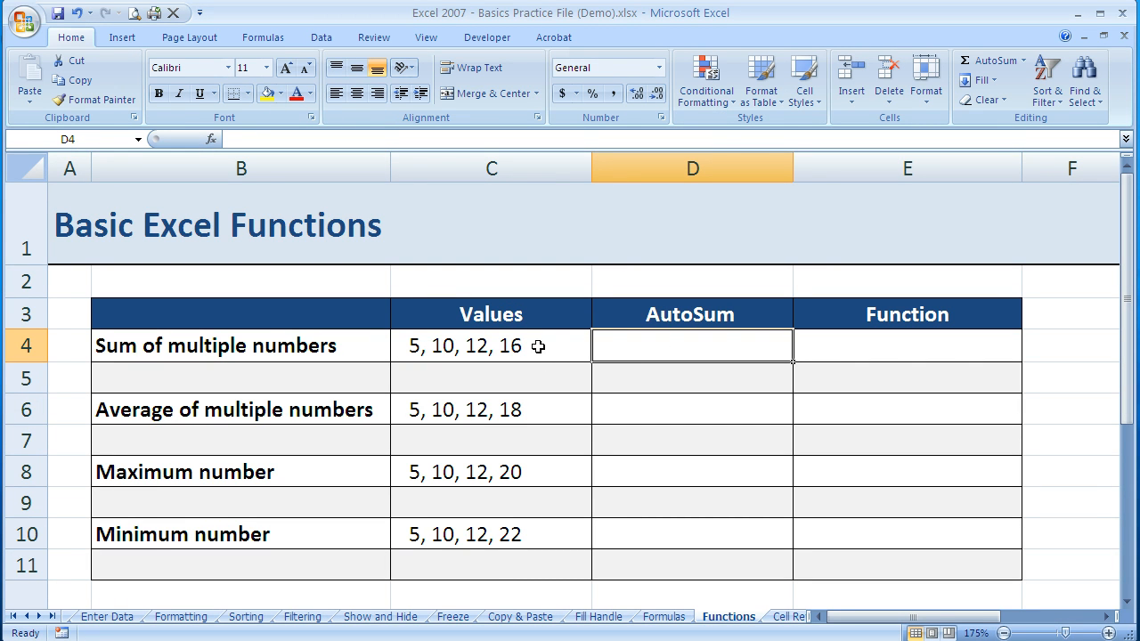
{"action": "mouse_move", "coordinate": [545, 349]}
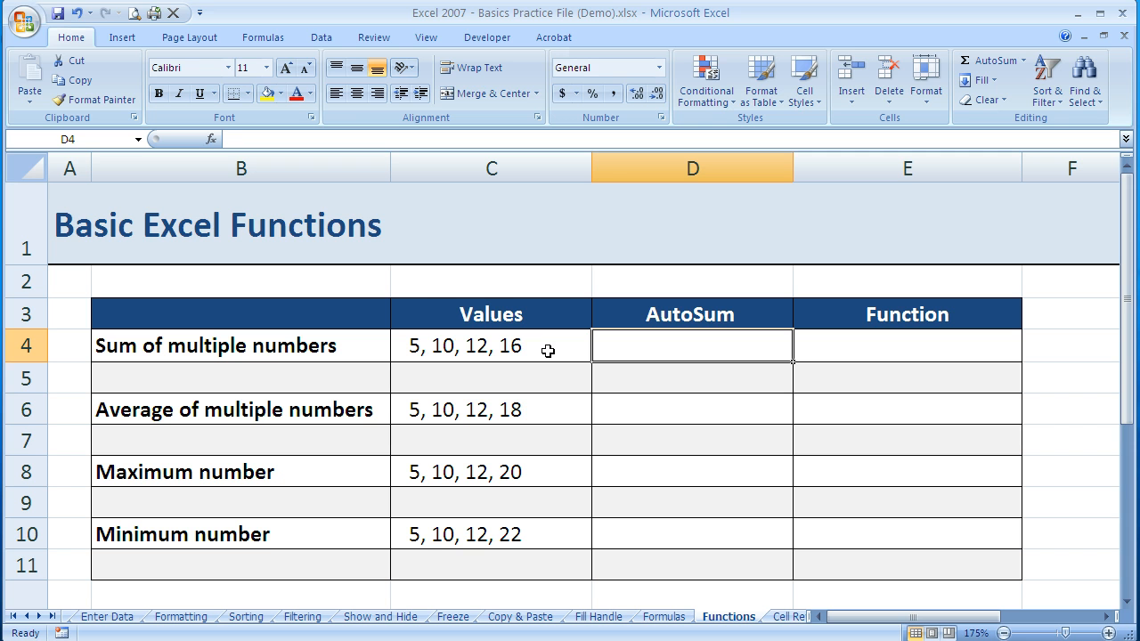
{"action": "type", "text": "="}
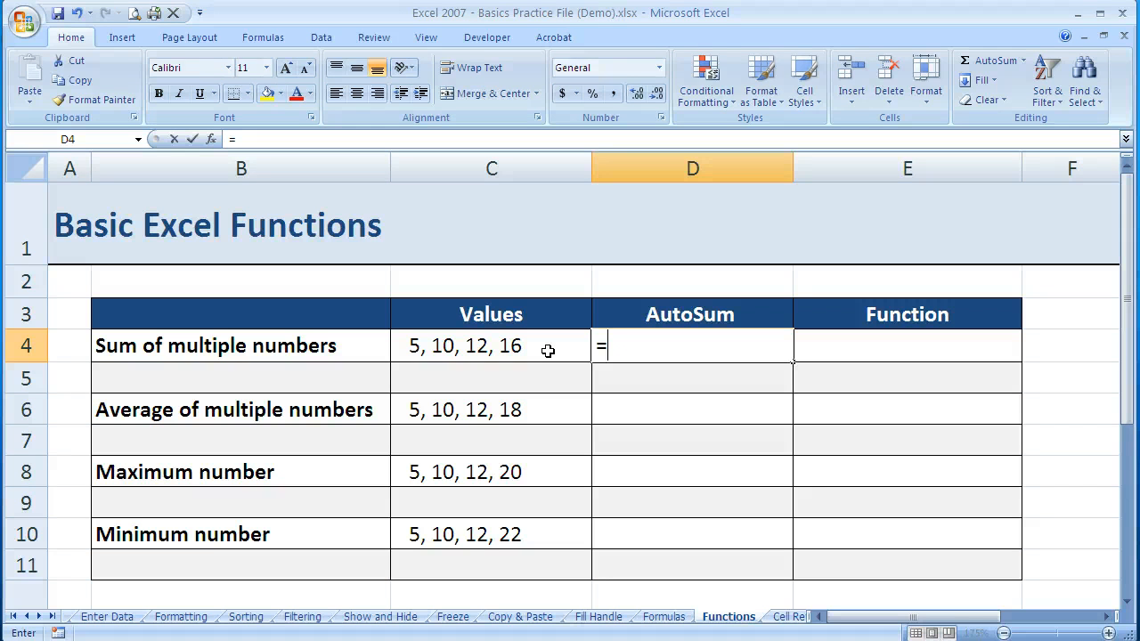
{"action": "type", "text": "5+"}
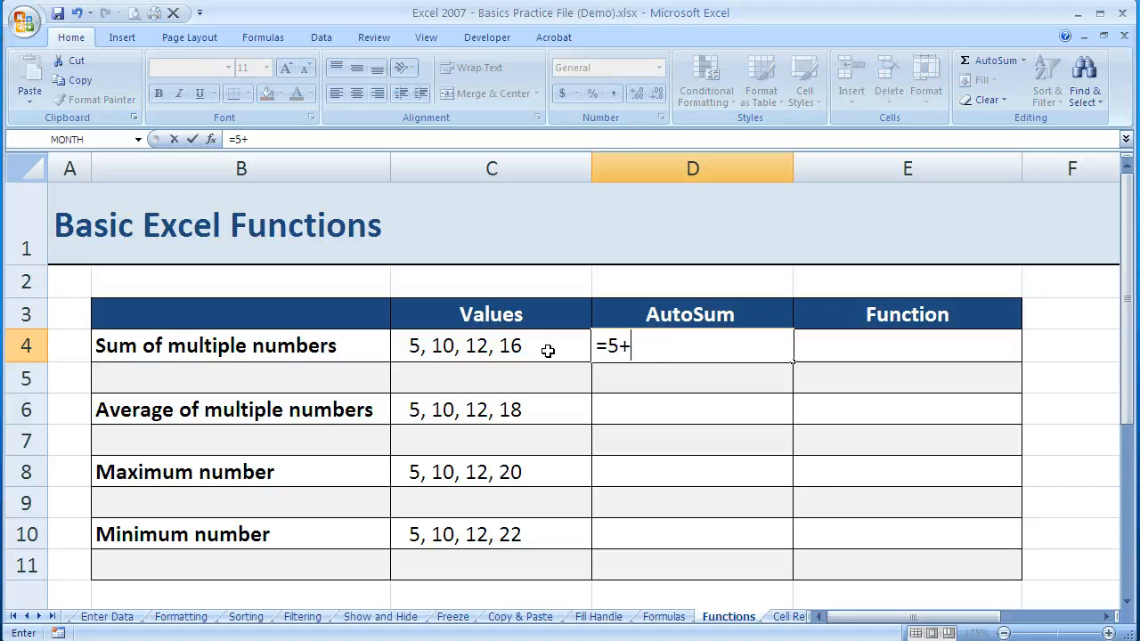
{"action": "type", "text": "10+"}
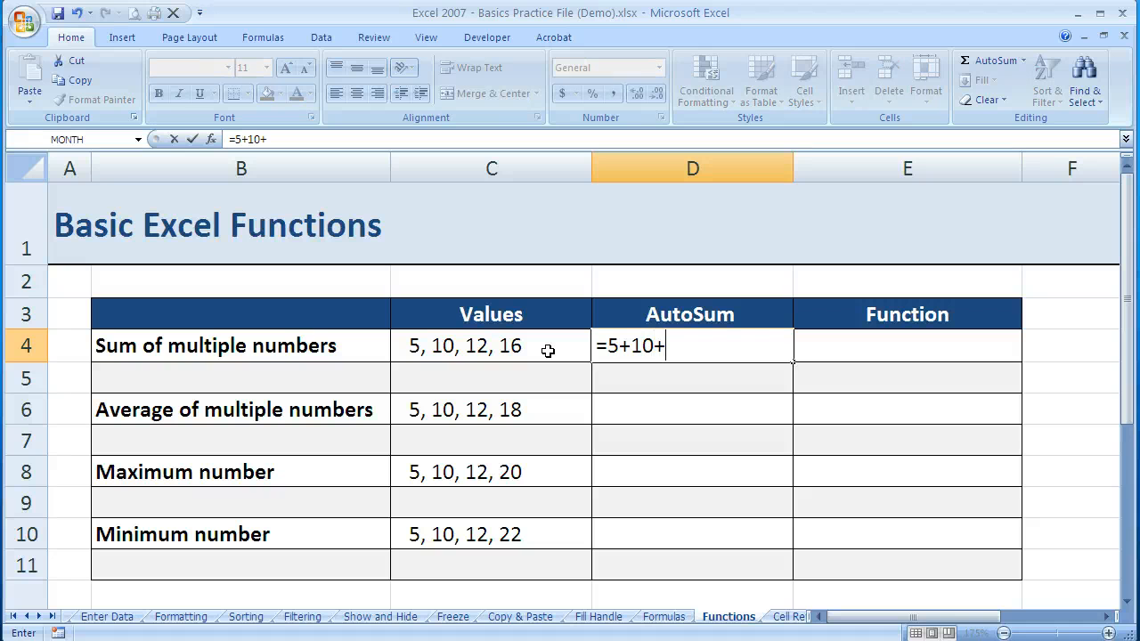
{"action": "key", "text": "BackSpace"}
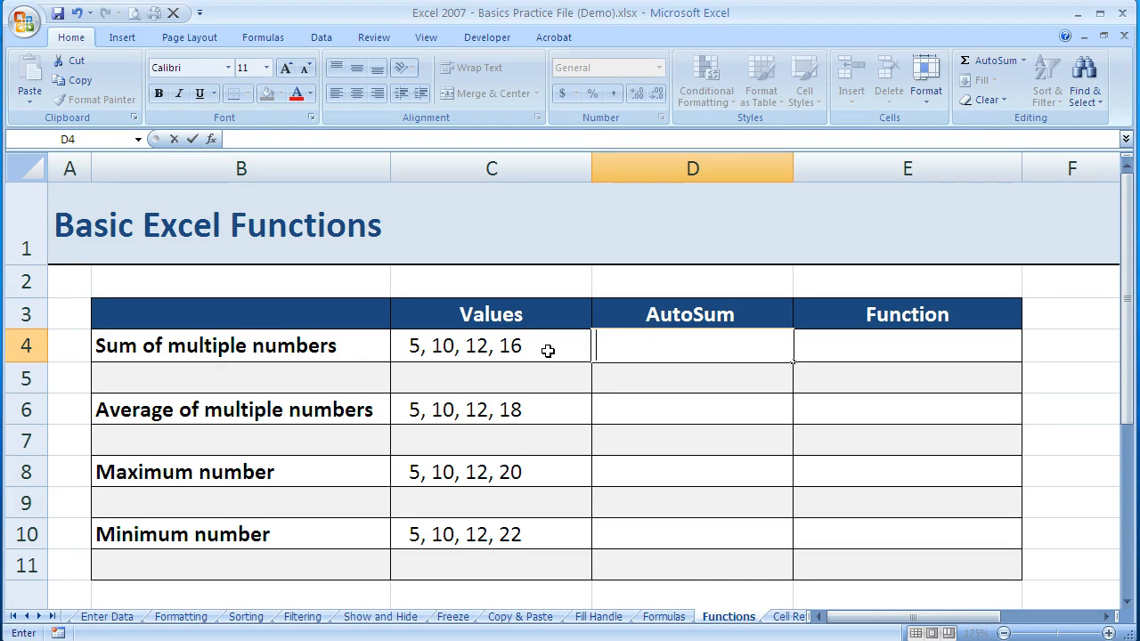
{"action": "left_click", "coordinate": [692, 377]}
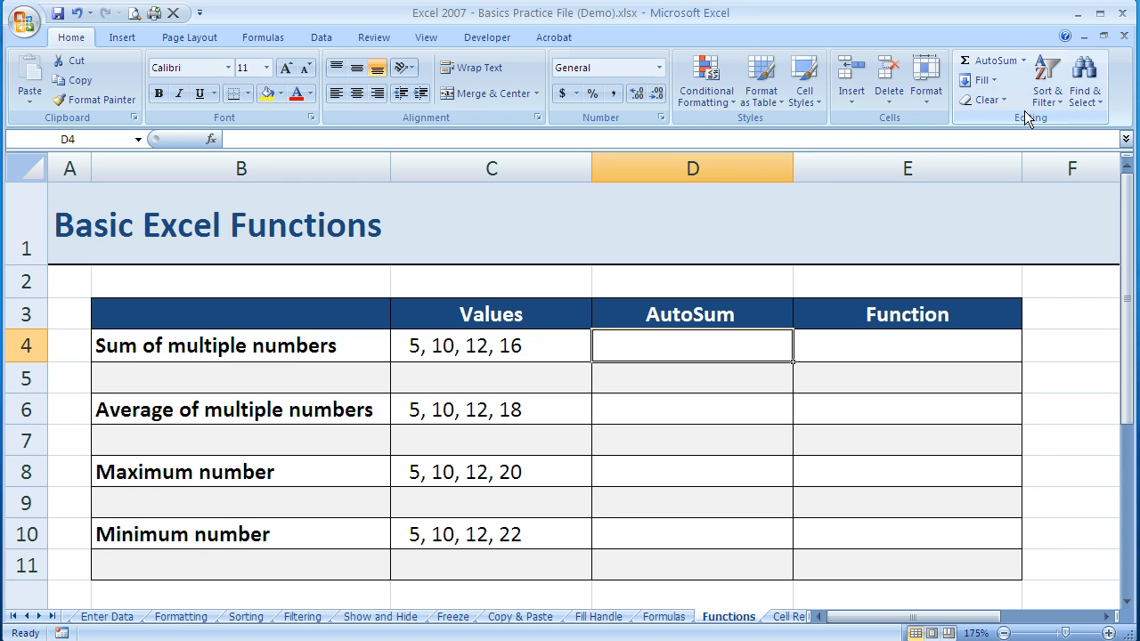
{"action": "mouse_move", "coordinate": [988, 61]}
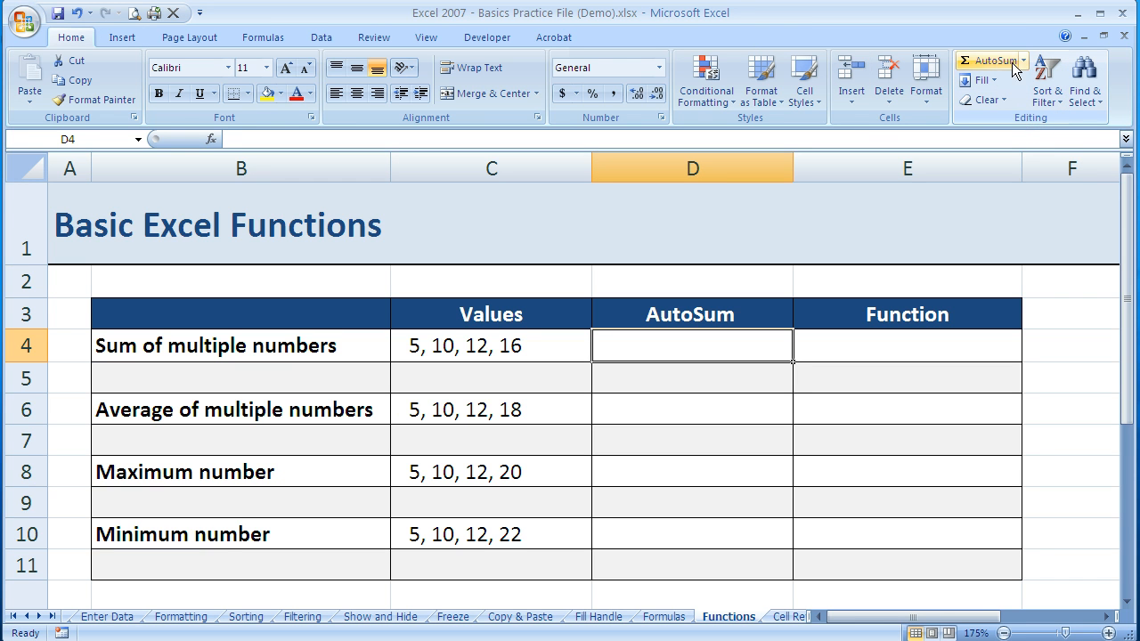
{"action": "mouse_move", "coordinate": [1007, 71]}
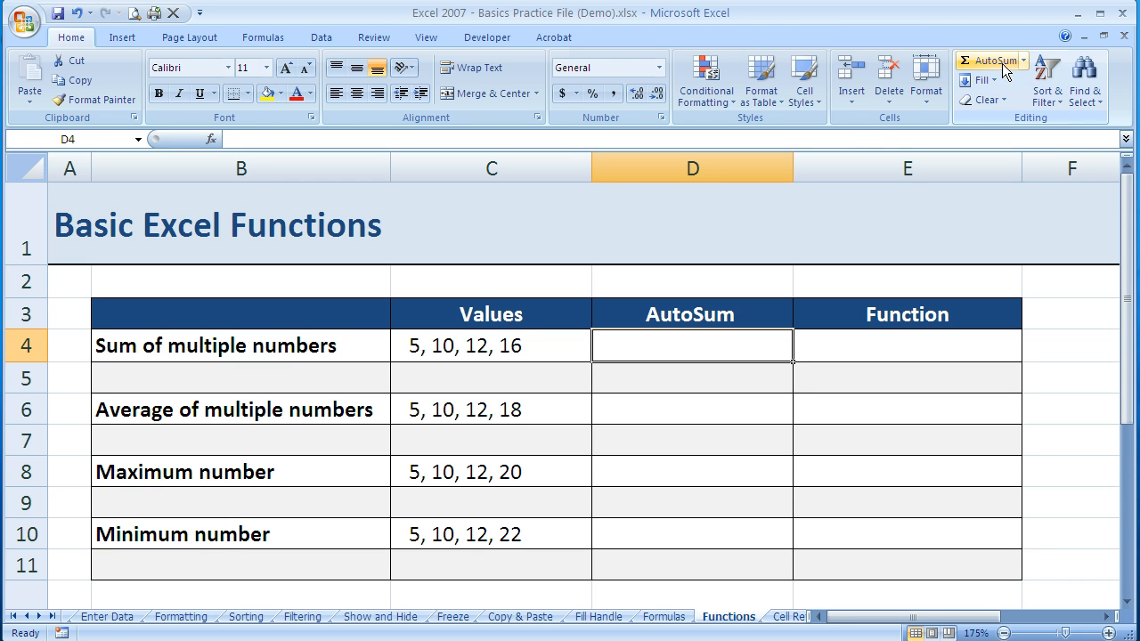
{"action": "mouse_move", "coordinate": [989, 61]}
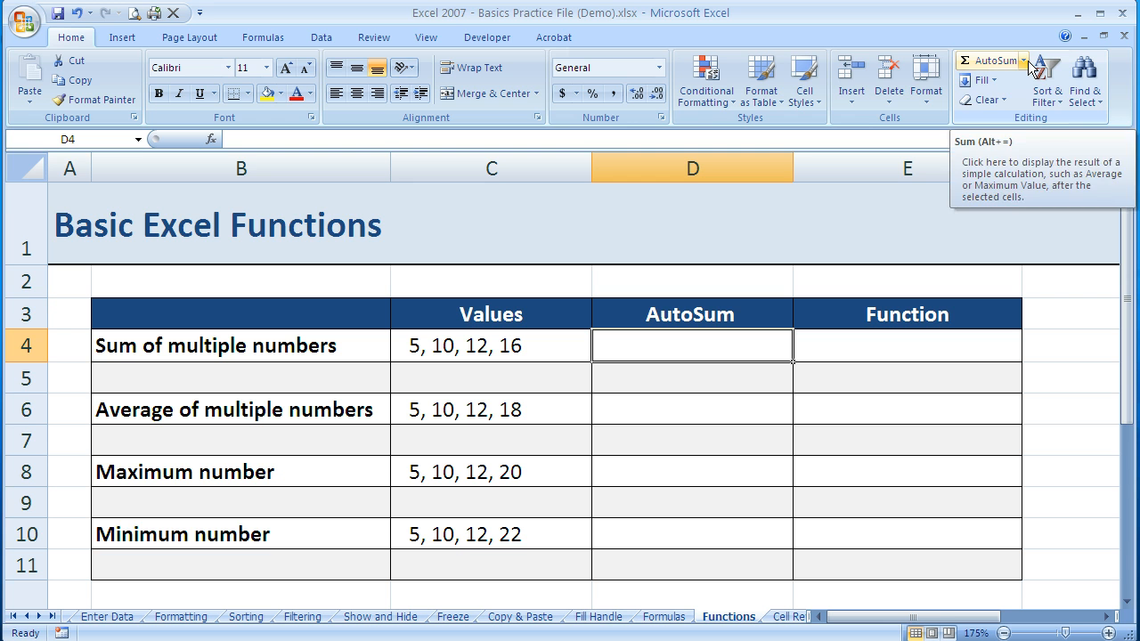
- Show the AutoSum function list (Sum, Average, Count Numbers, Max, Min)
{"action": "left_click", "coordinate": [1022, 61]}
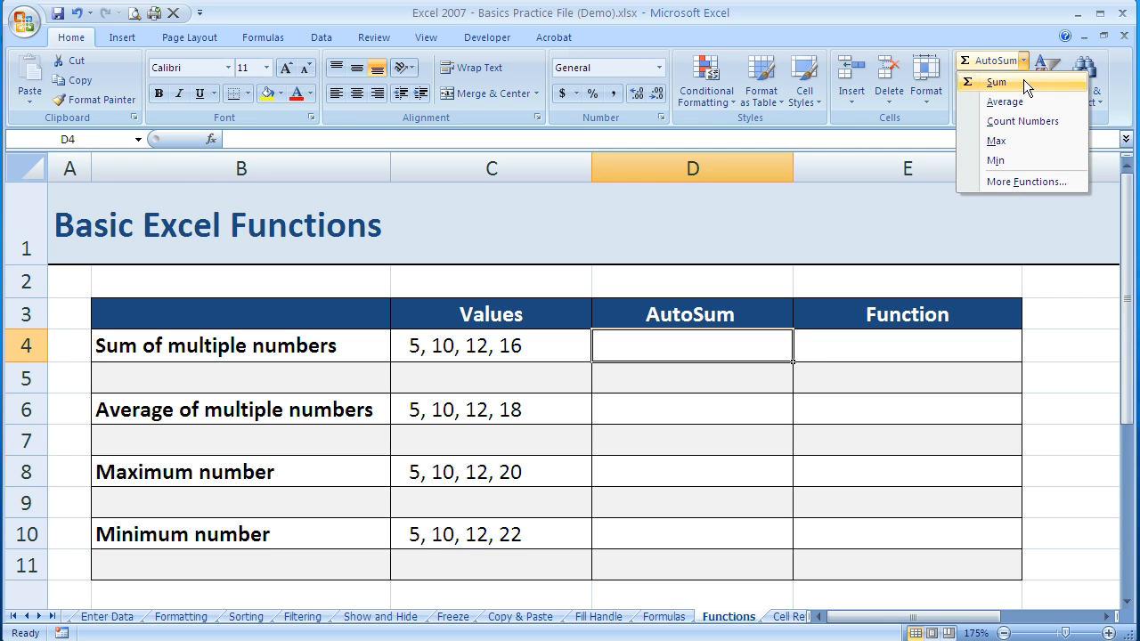
{"action": "mouse_move", "coordinate": [1024, 121]}
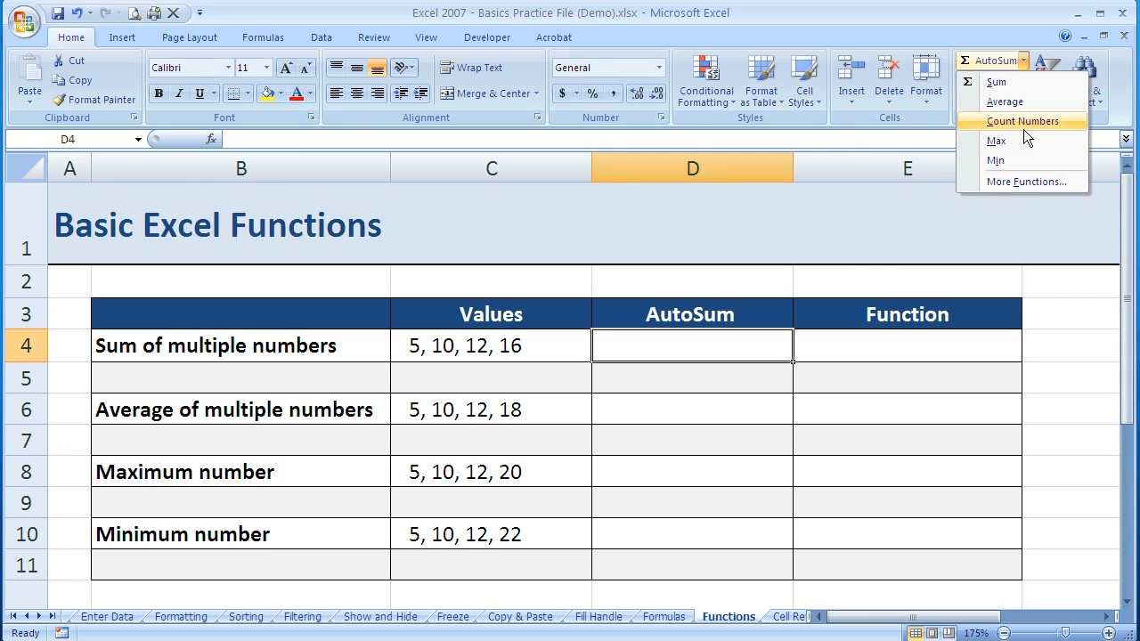
{"action": "mouse_move", "coordinate": [996, 141]}
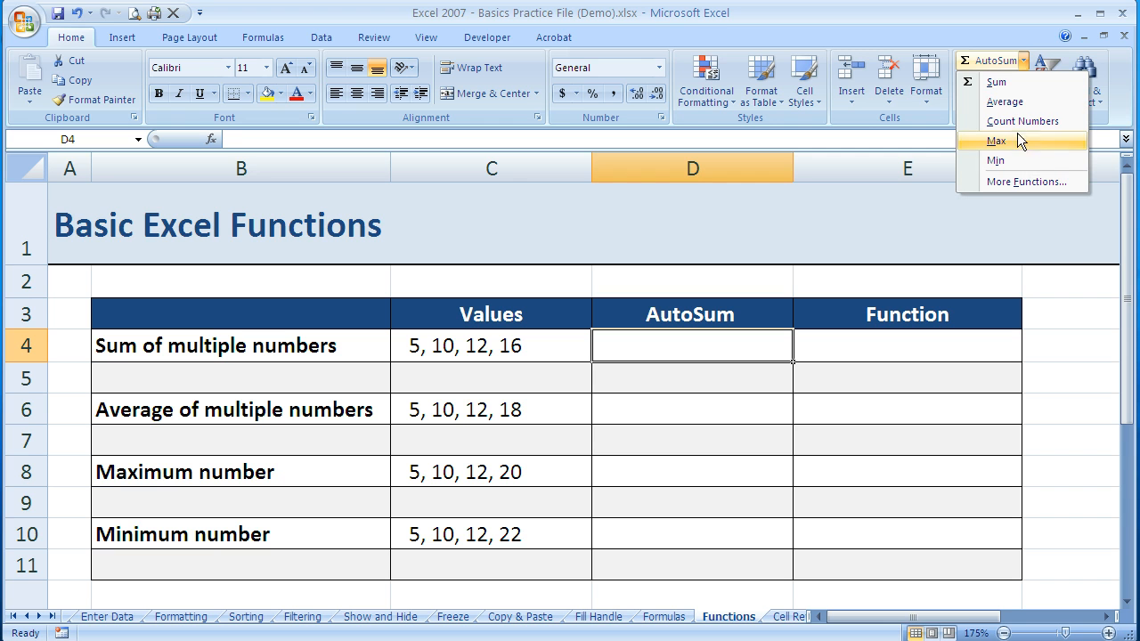
{"action": "mouse_move", "coordinate": [1011, 160]}
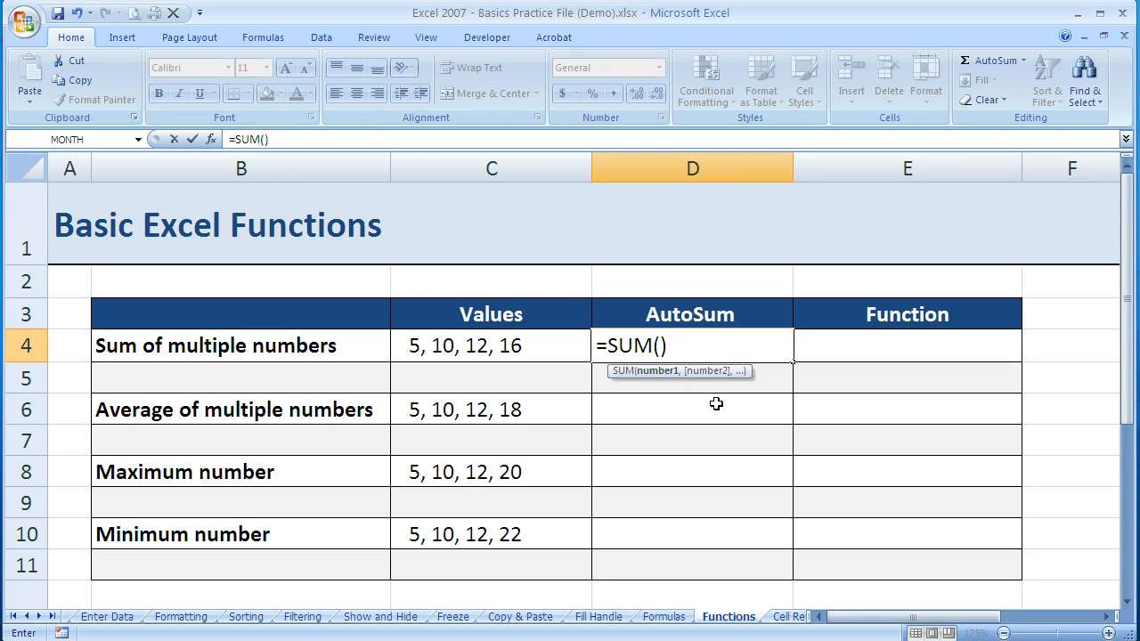
- Complete =SUM(5,10,12,16) in D4 to get 43 and check the formula behind it
{"action": "type", "text": "5"}
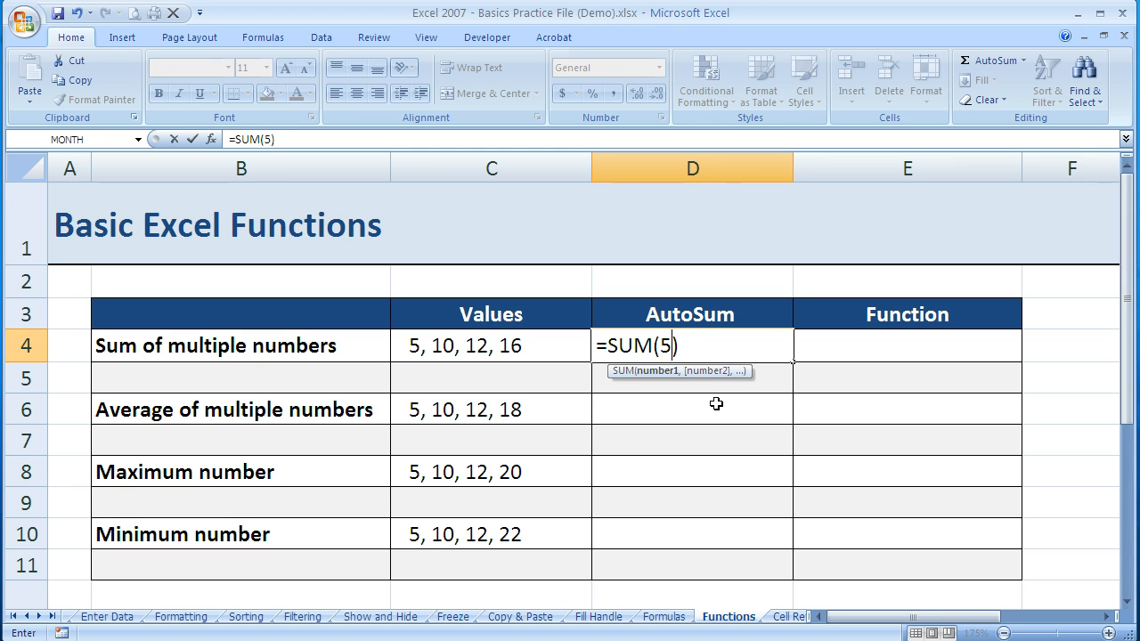
{"action": "type", "text": ",10"}
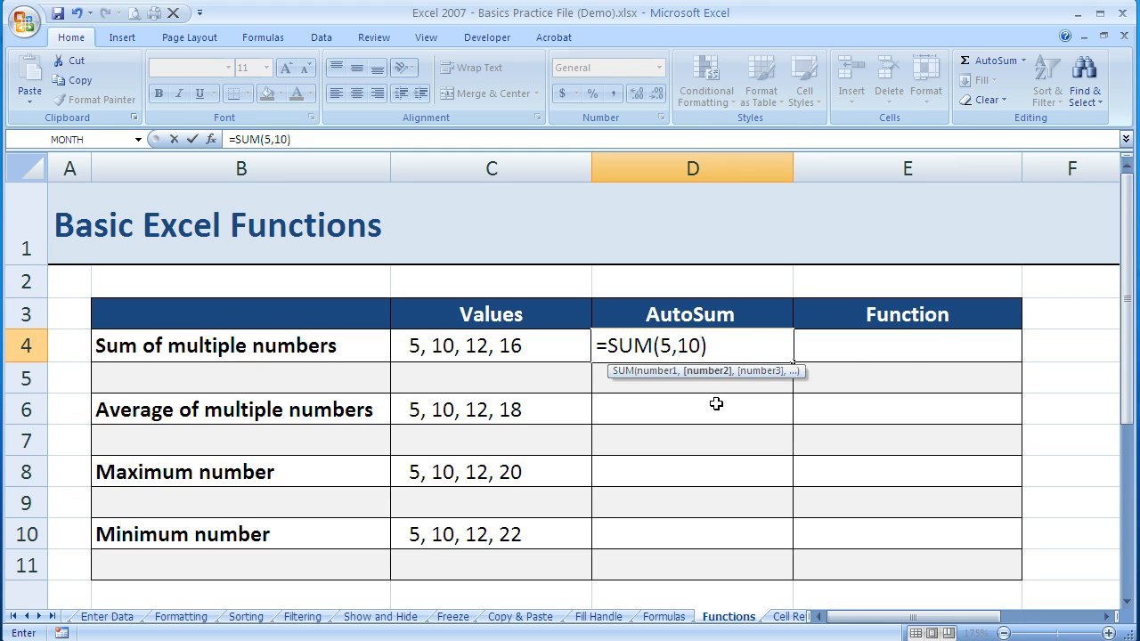
{"action": "type", "text": "12,"}
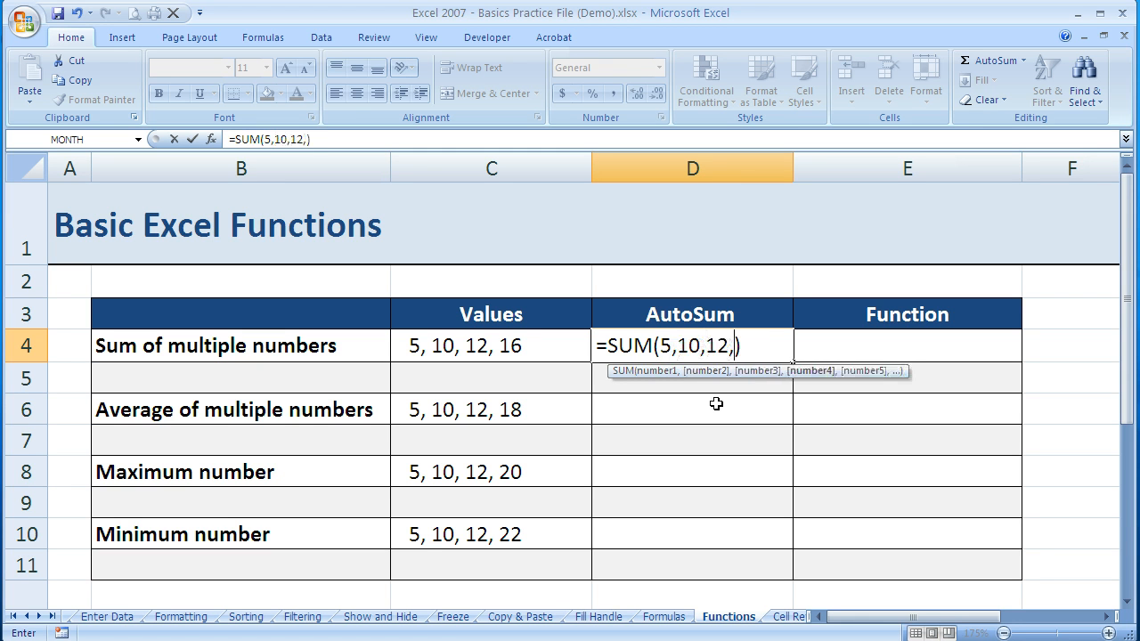
{"action": "type", "text": "16"}
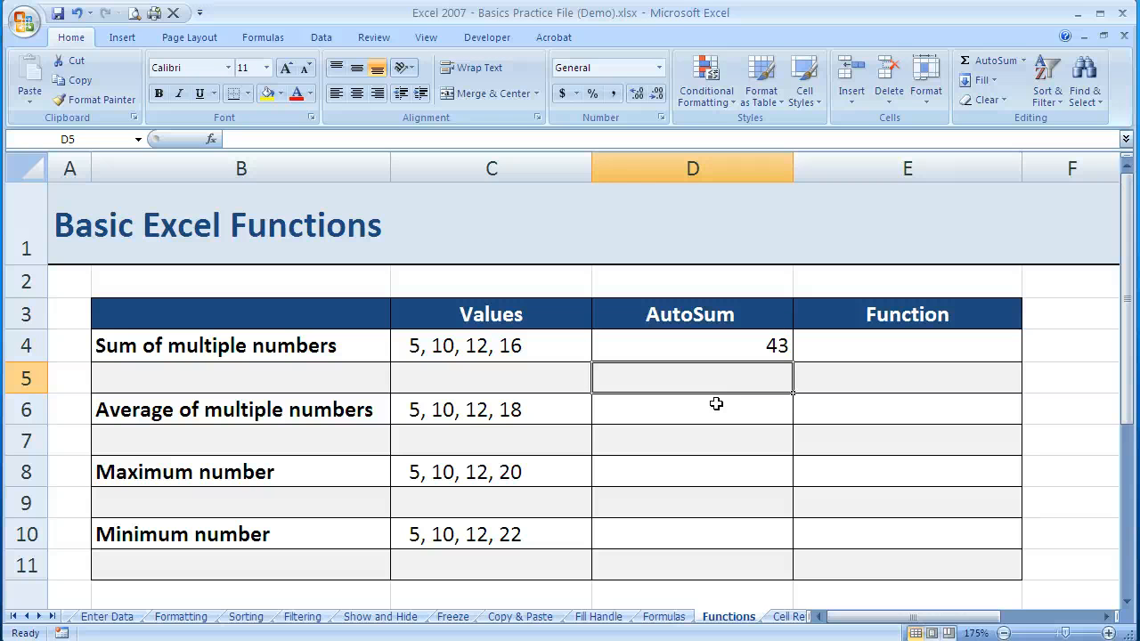
{"action": "left_click", "coordinate": [691, 346]}
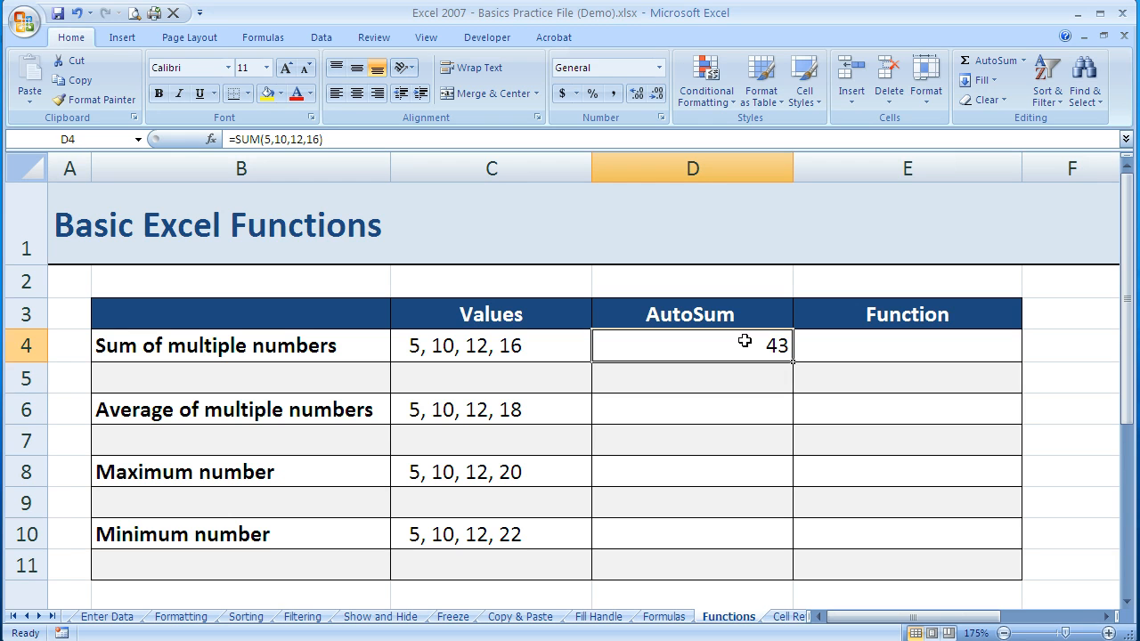
{"action": "mouse_move", "coordinate": [768, 338]}
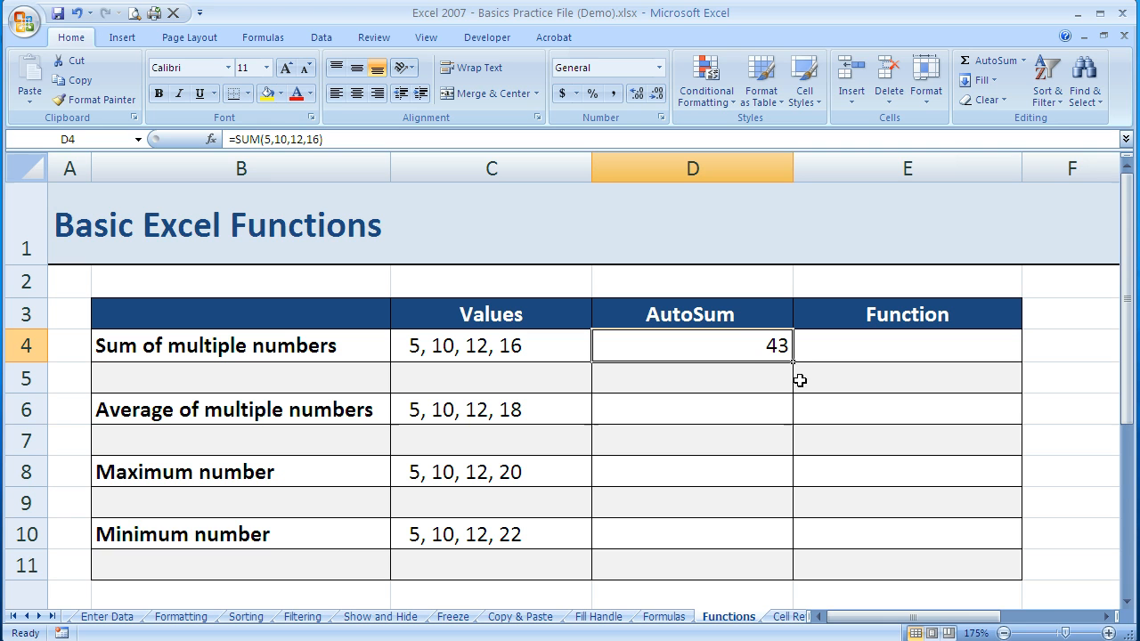
{"action": "mouse_move", "coordinate": [753, 350]}
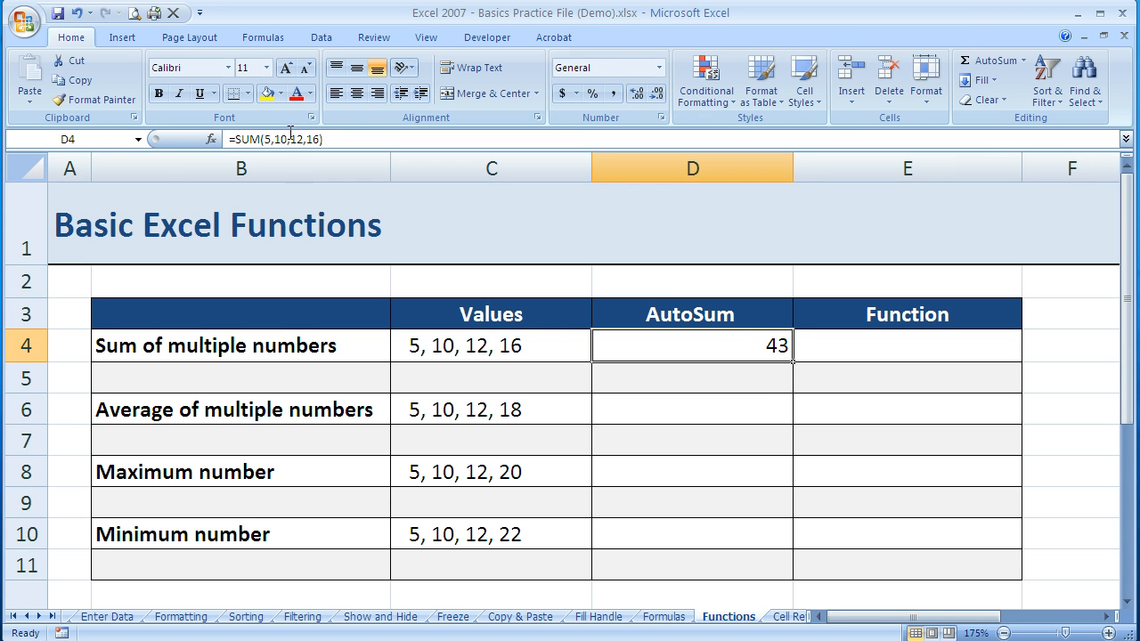
{"action": "mouse_move", "coordinate": [322, 143]}
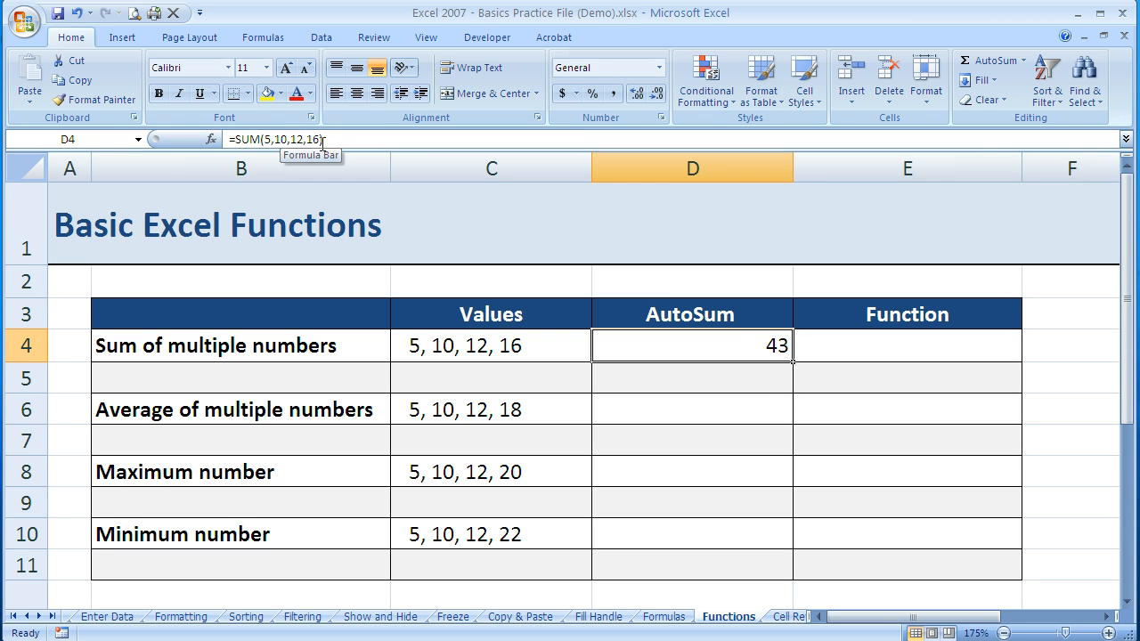
{"action": "mouse_move", "coordinate": [703, 269]}
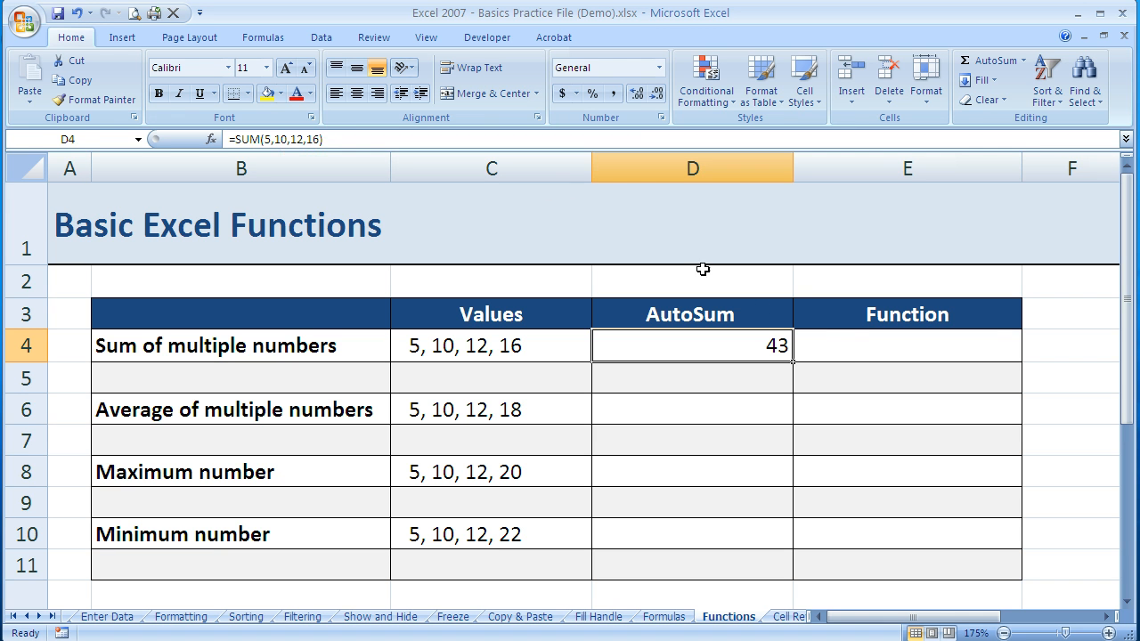
- Enter =SUM(5,10,12,16) by hand in Function cell E4, giving 43
{"action": "left_click", "coordinate": [906, 345]}
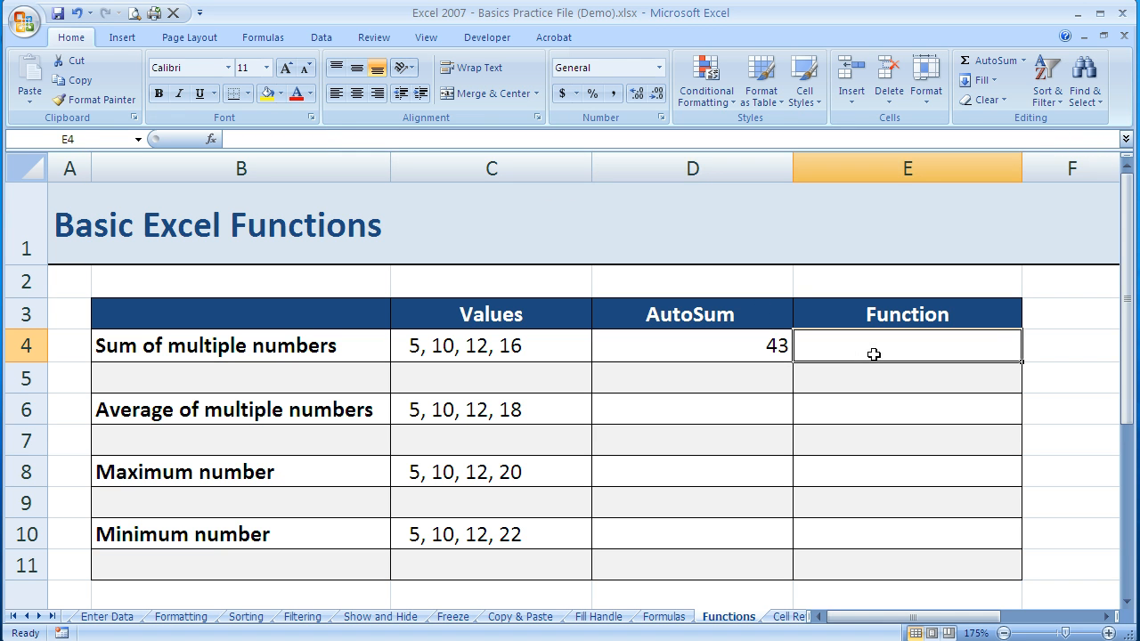
{"action": "type", "text": "="}
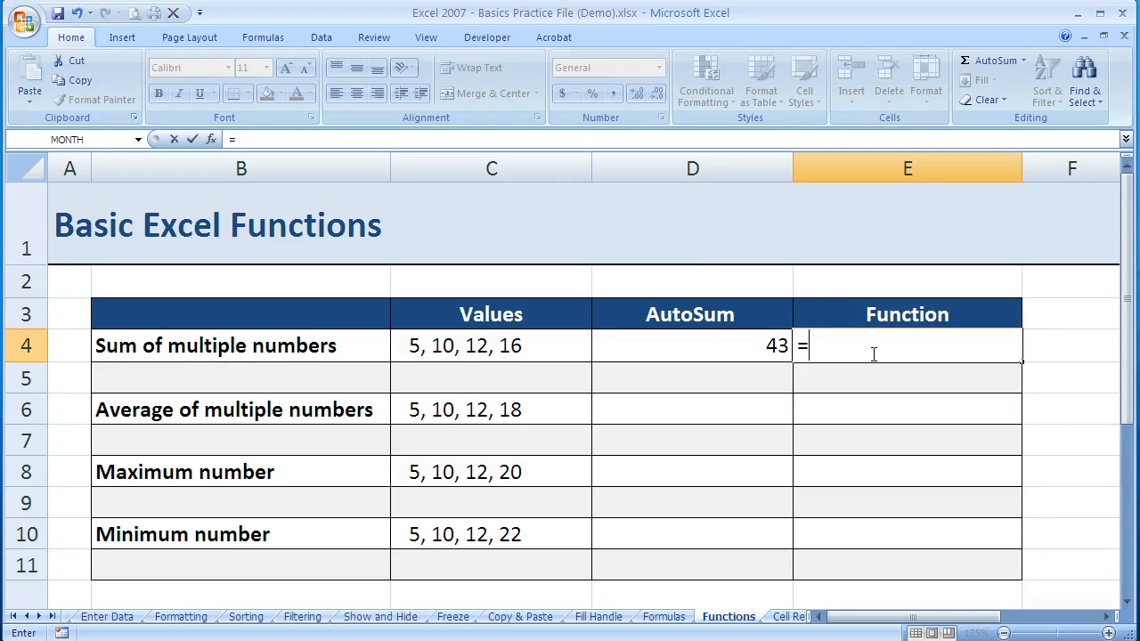
{"action": "type", "text": "sum"}
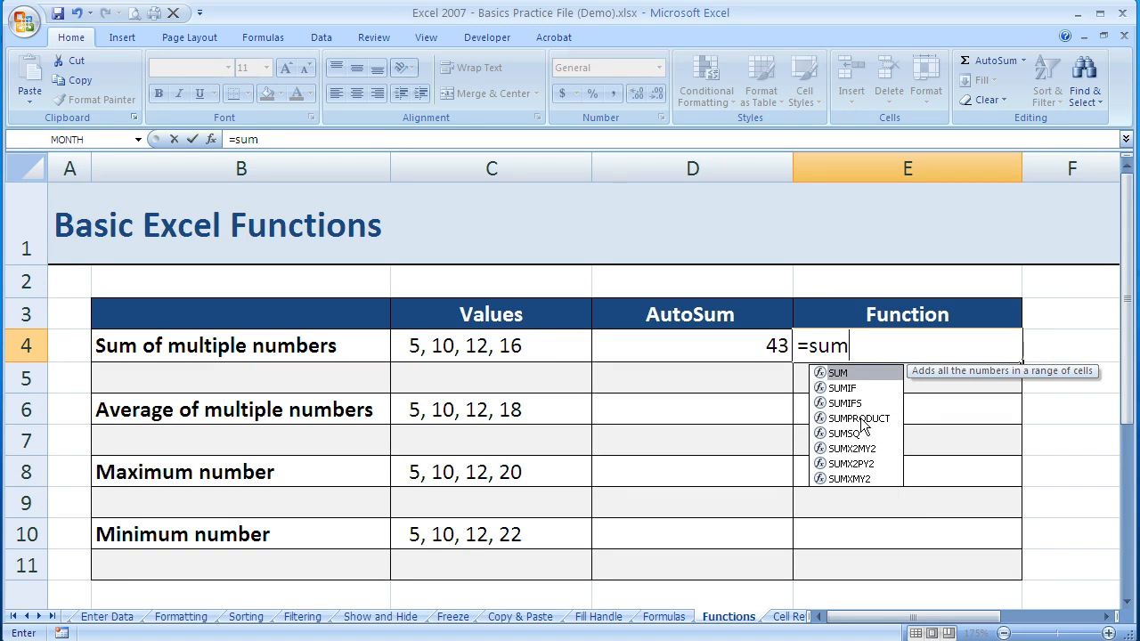
{"action": "mouse_move", "coordinate": [845, 484]}
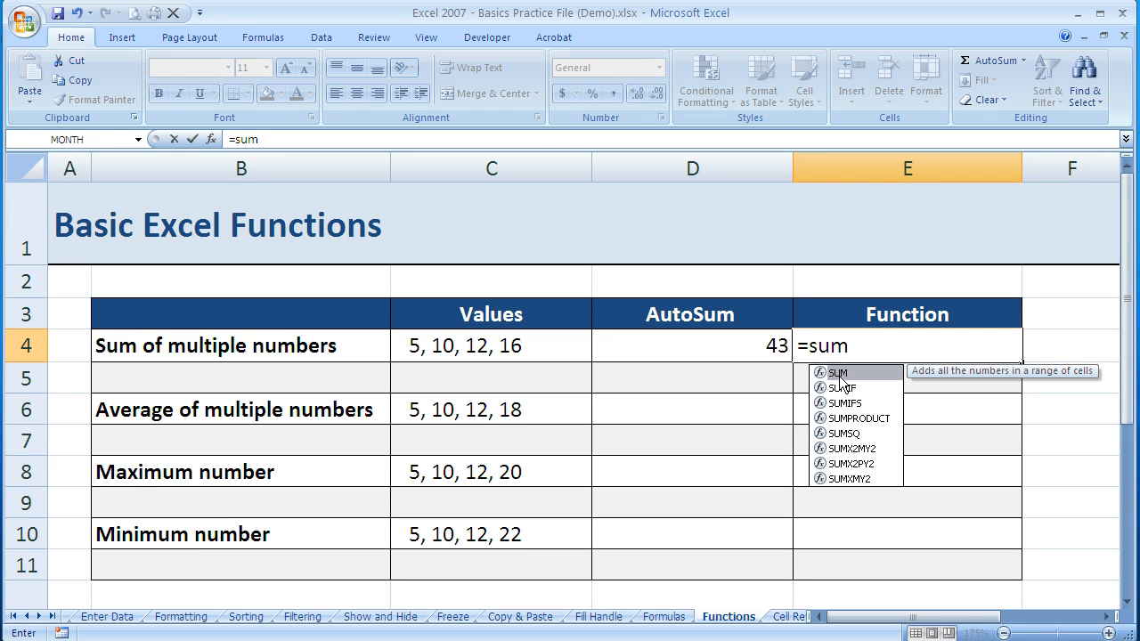
{"action": "mouse_move", "coordinate": [844, 433]}
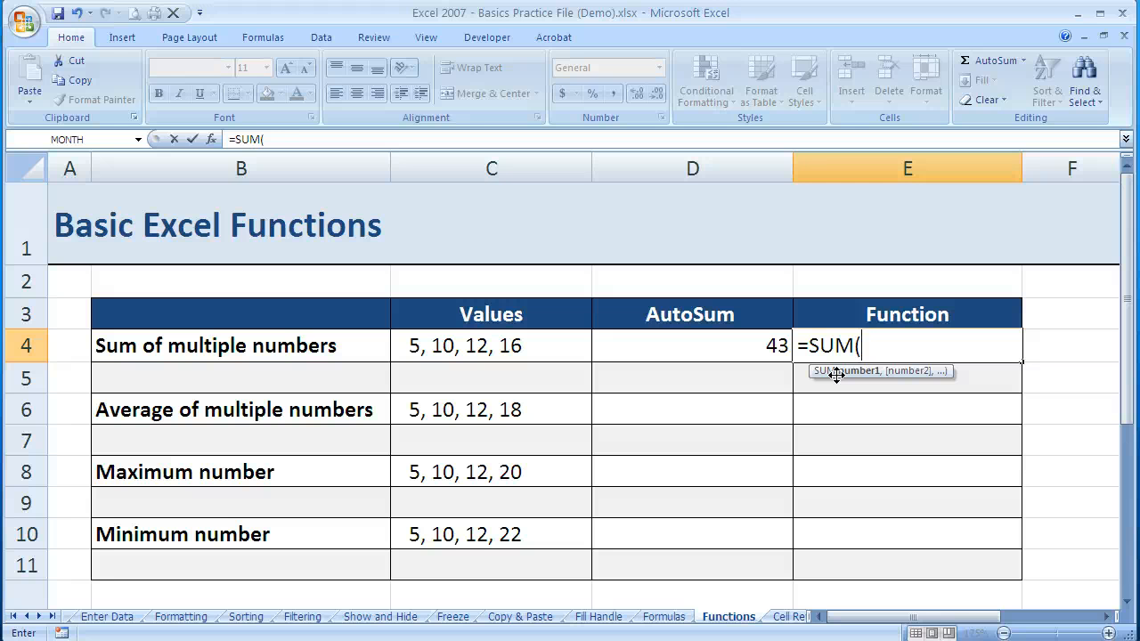
{"action": "type", "text": "5,10,12"}
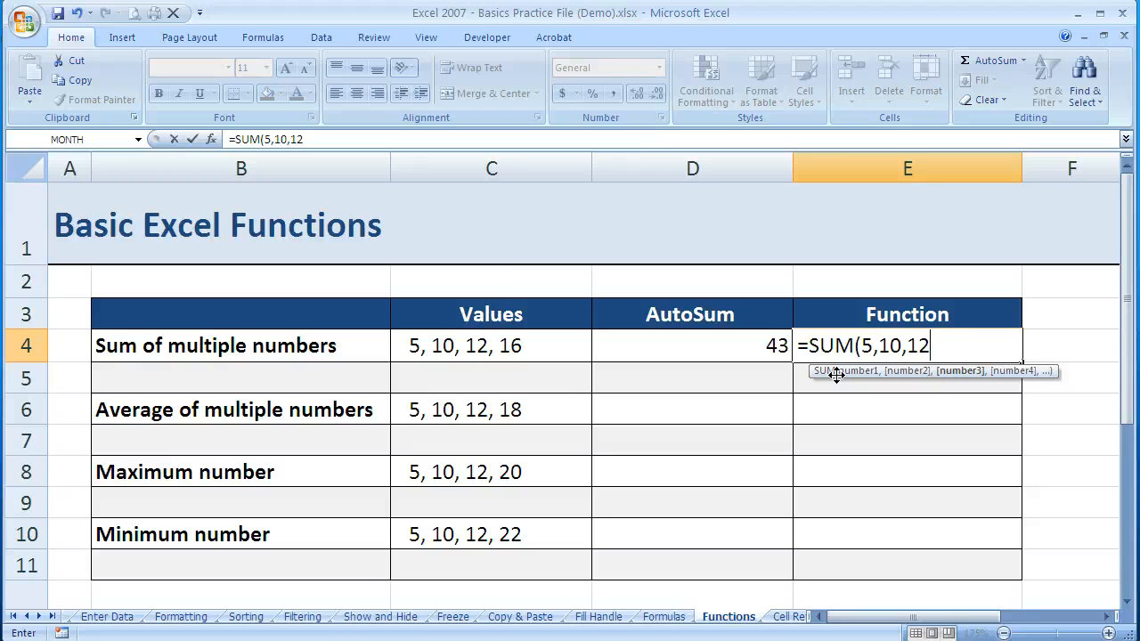
{"action": "type", "text": ",16)"}
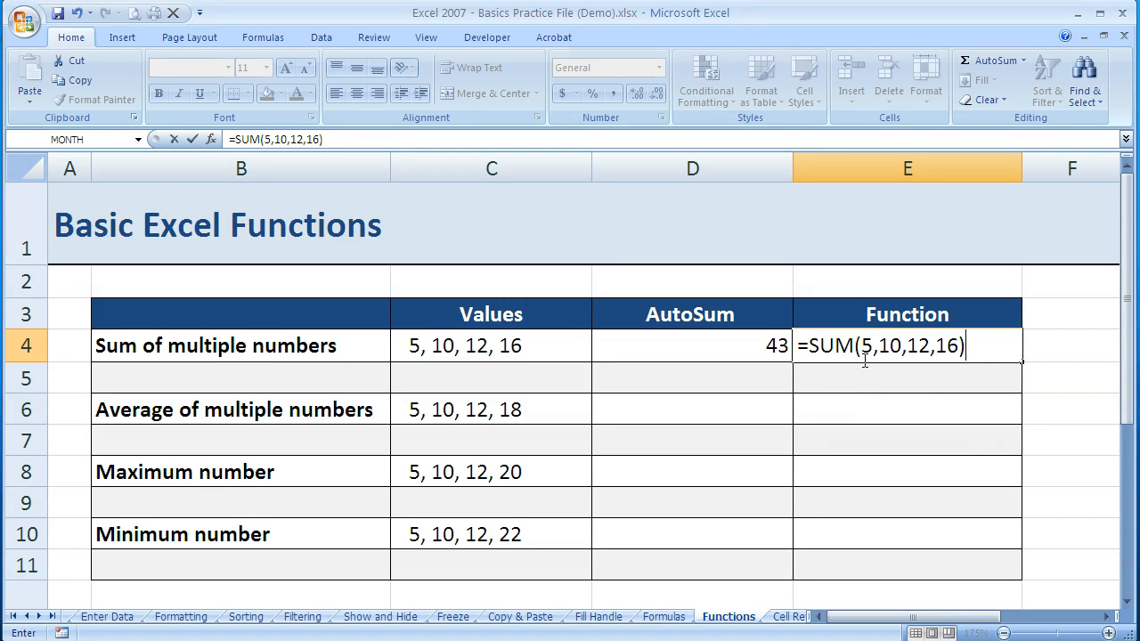
{"action": "mouse_move", "coordinate": [871, 381]}
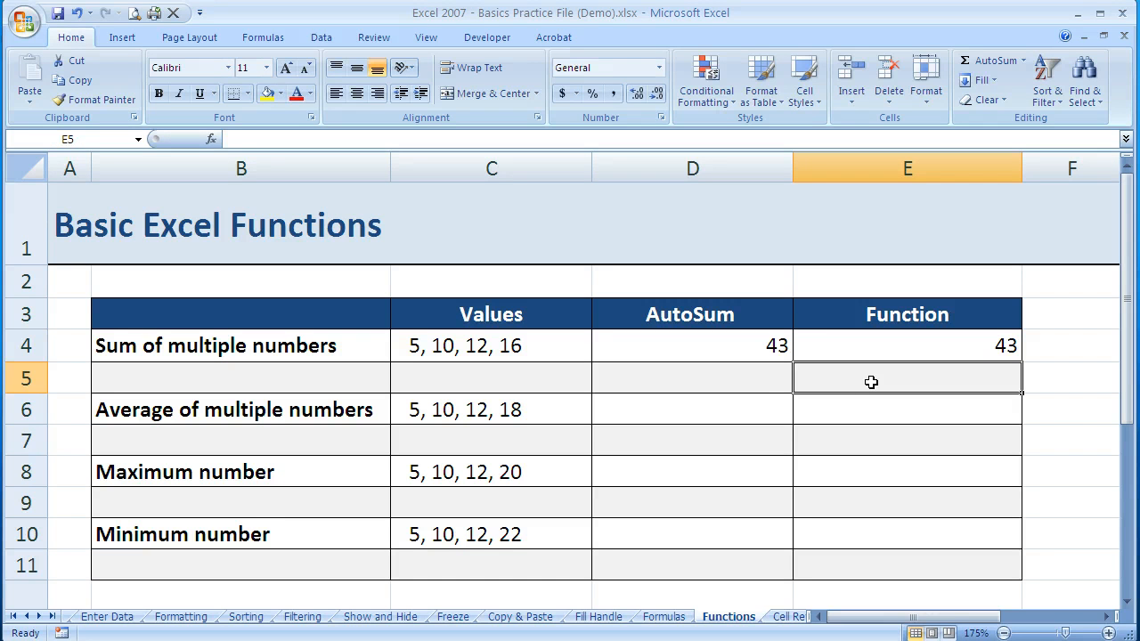
{"action": "mouse_move", "coordinate": [833, 377]}
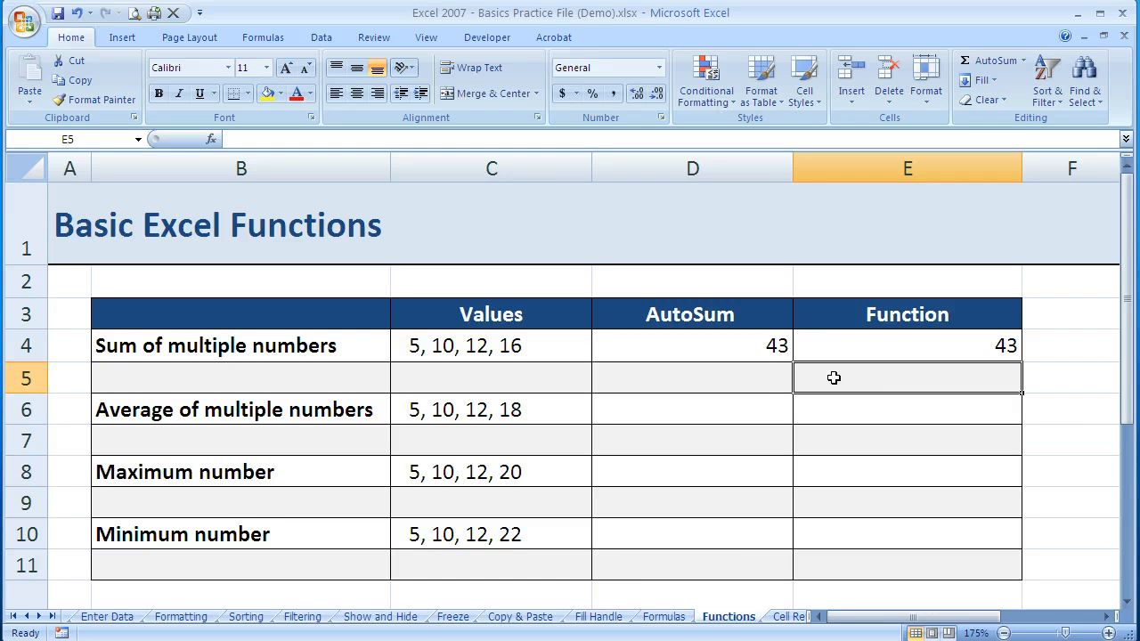
- Use AutoSum > Average in D6 with 5,10,12,18 to display 11.25
{"action": "left_click", "coordinate": [691, 409]}
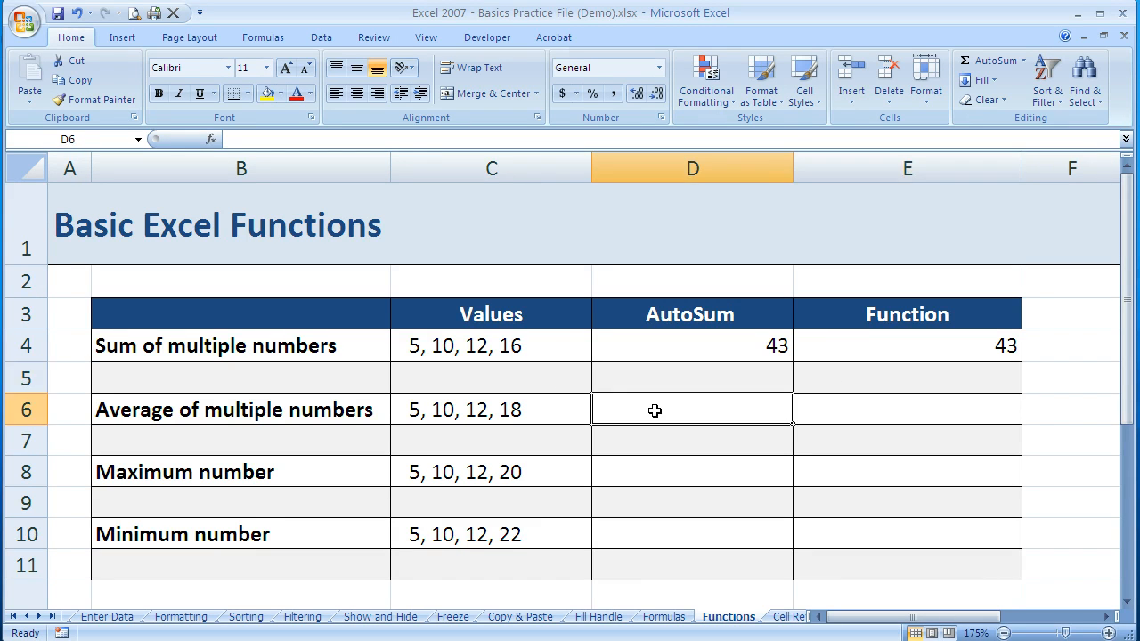
{"action": "mouse_move", "coordinate": [773, 317]}
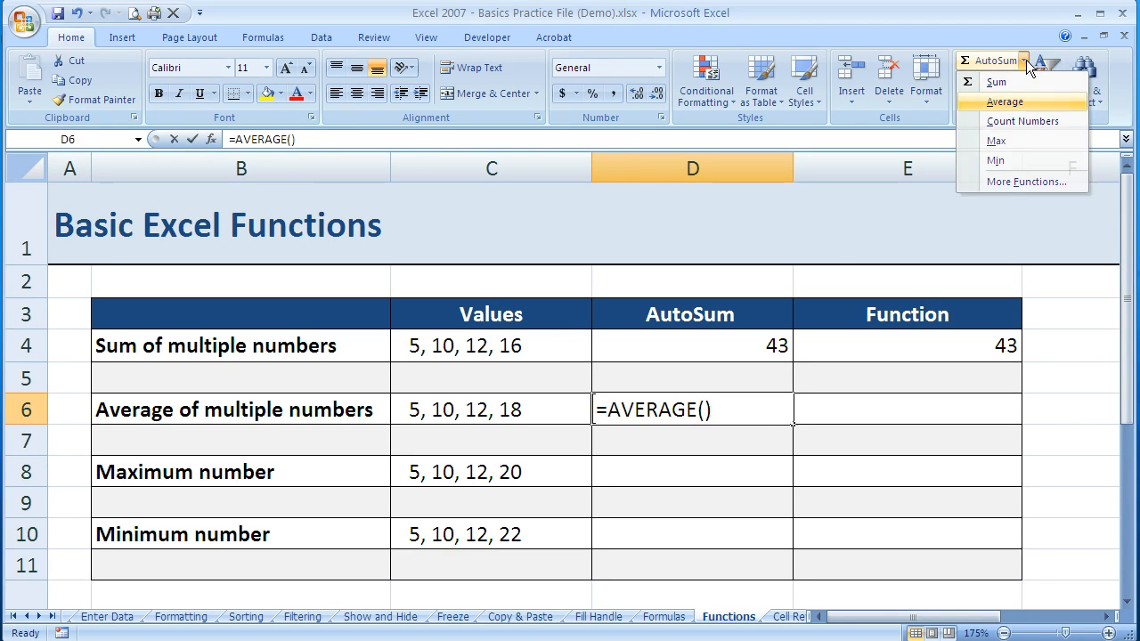
{"action": "left_click", "coordinate": [1002, 102]}
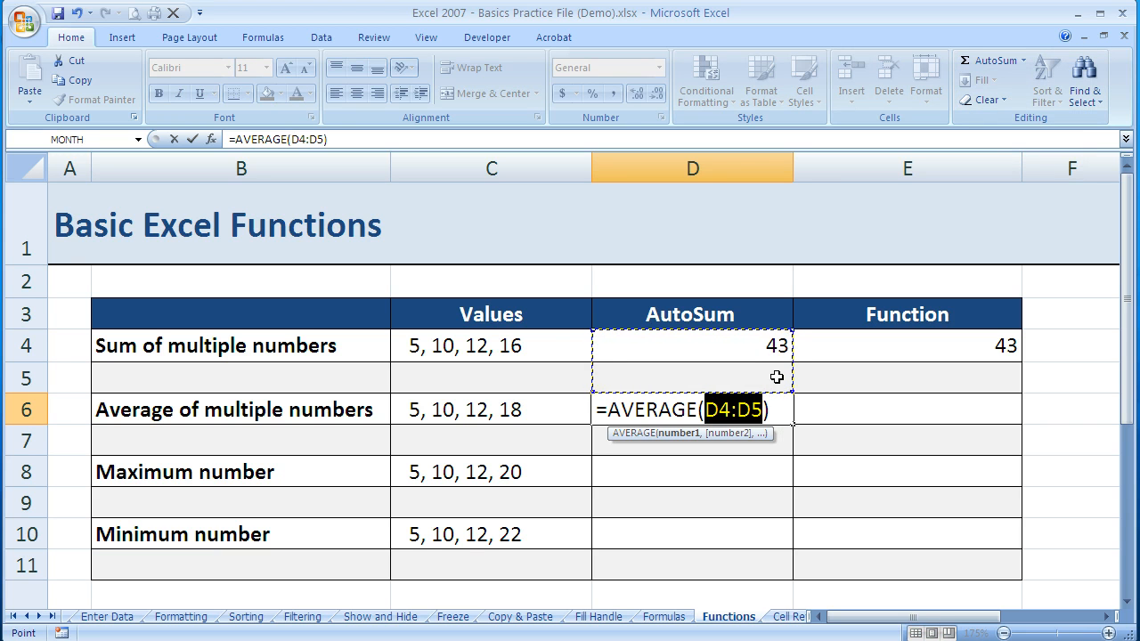
{"action": "mouse_move", "coordinate": [774, 346]}
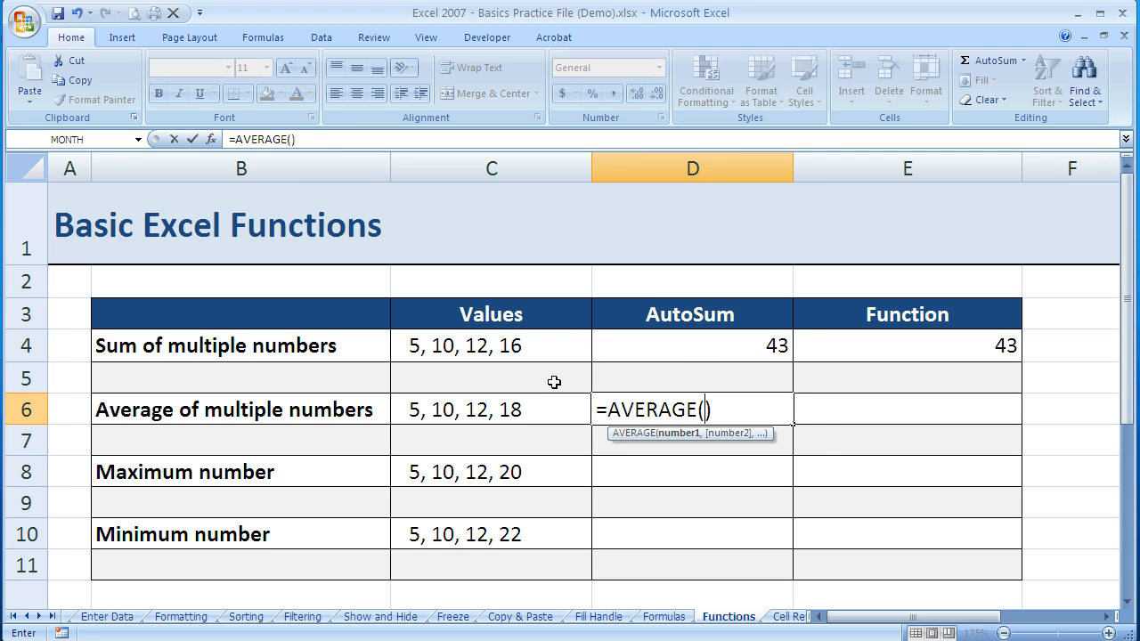
{"action": "type", "text": "5,10"}
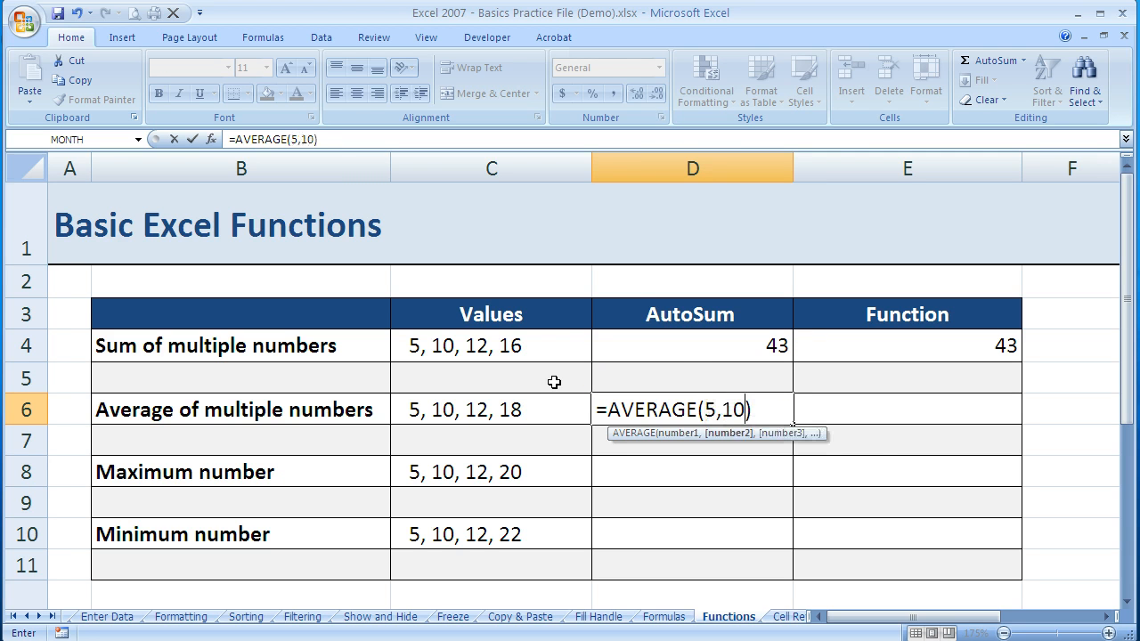
{"action": "type", "text": ",12"}
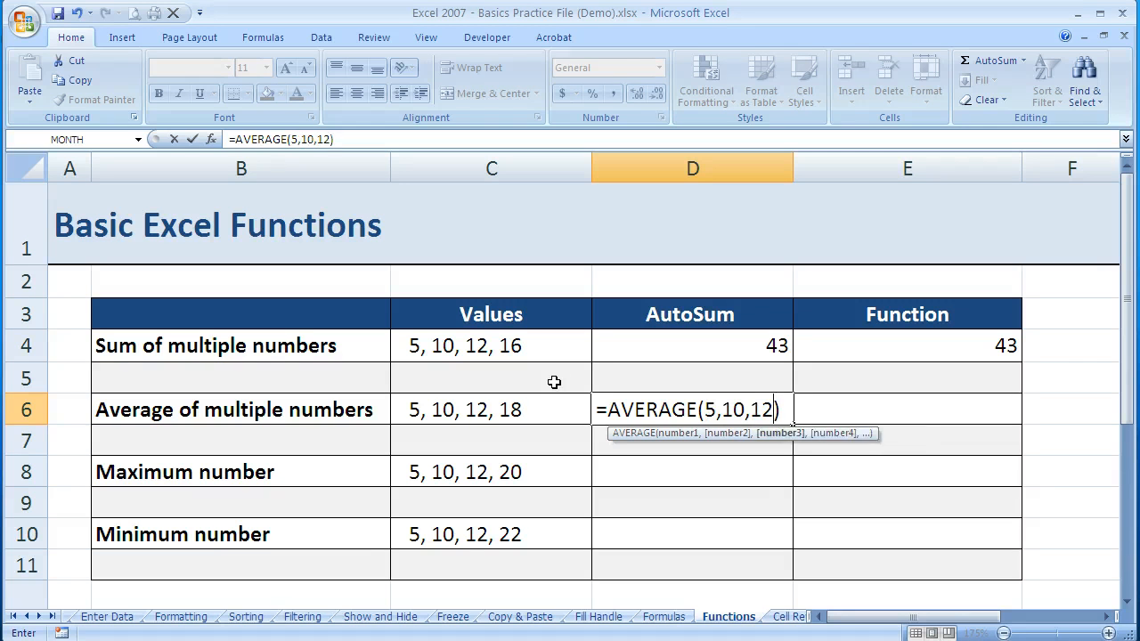
{"action": "type", "text": ",18"}
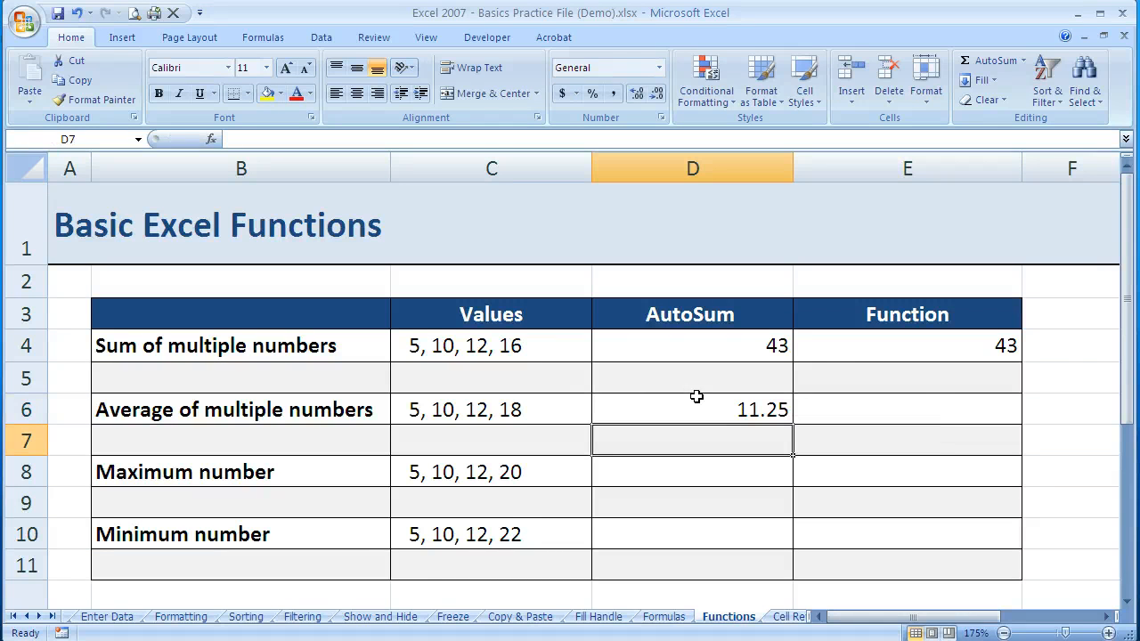
{"action": "mouse_move", "coordinate": [744, 417]}
{"action": "type", "text": "="}
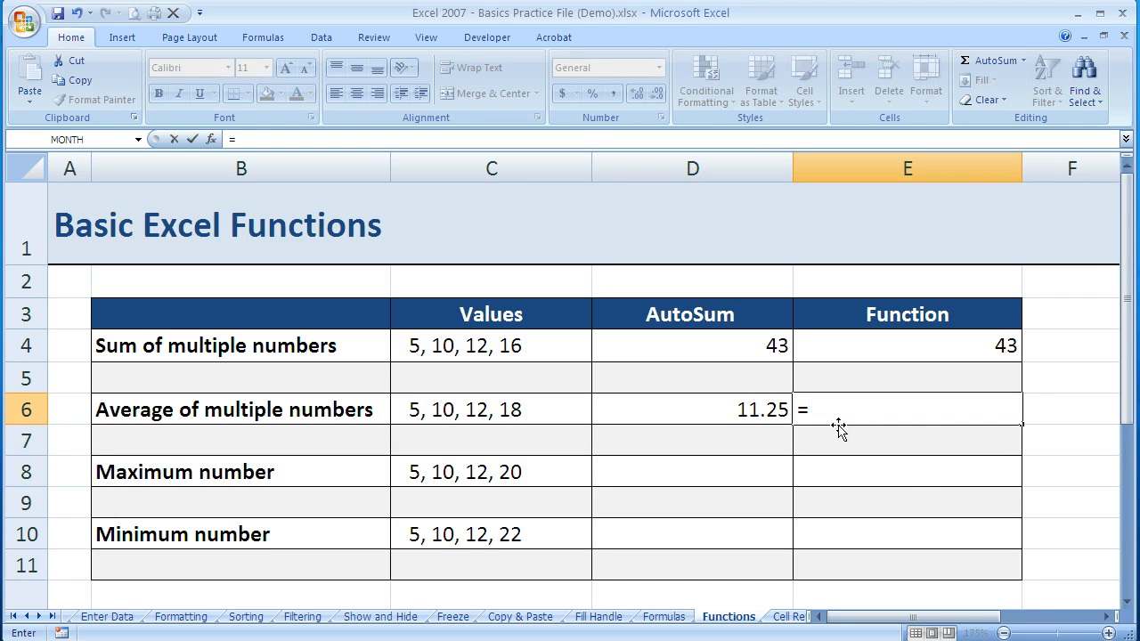
- Enter =AVERAGE(5,10,12,18) in E6 via autocomplete, showing 11.25
{"action": "type", "text": "av"}
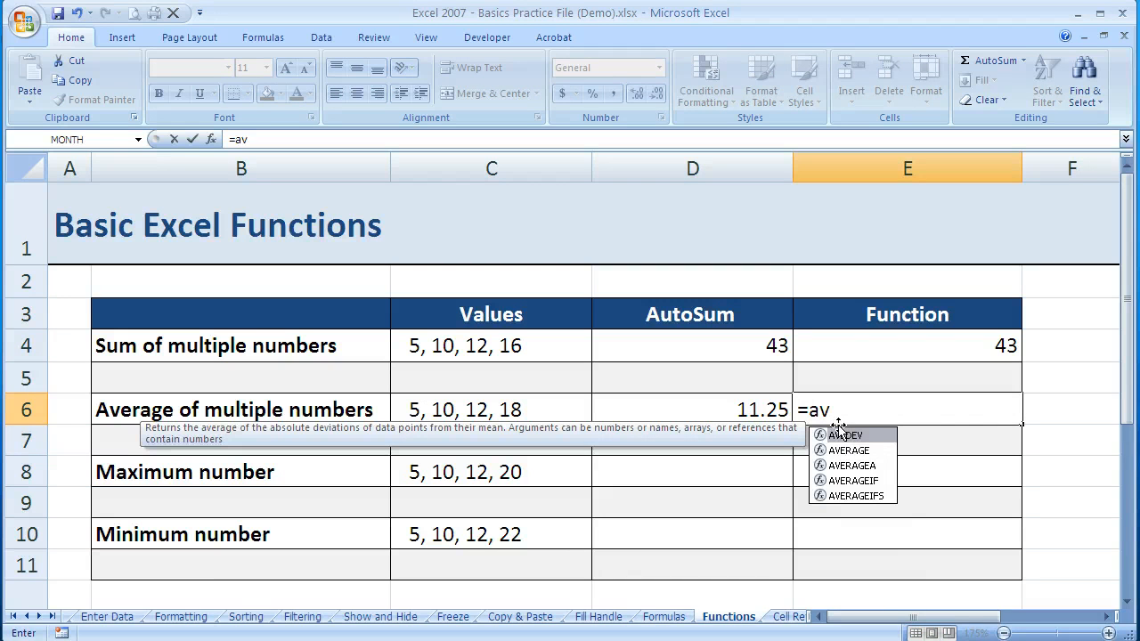
{"action": "type", "text": "e"}
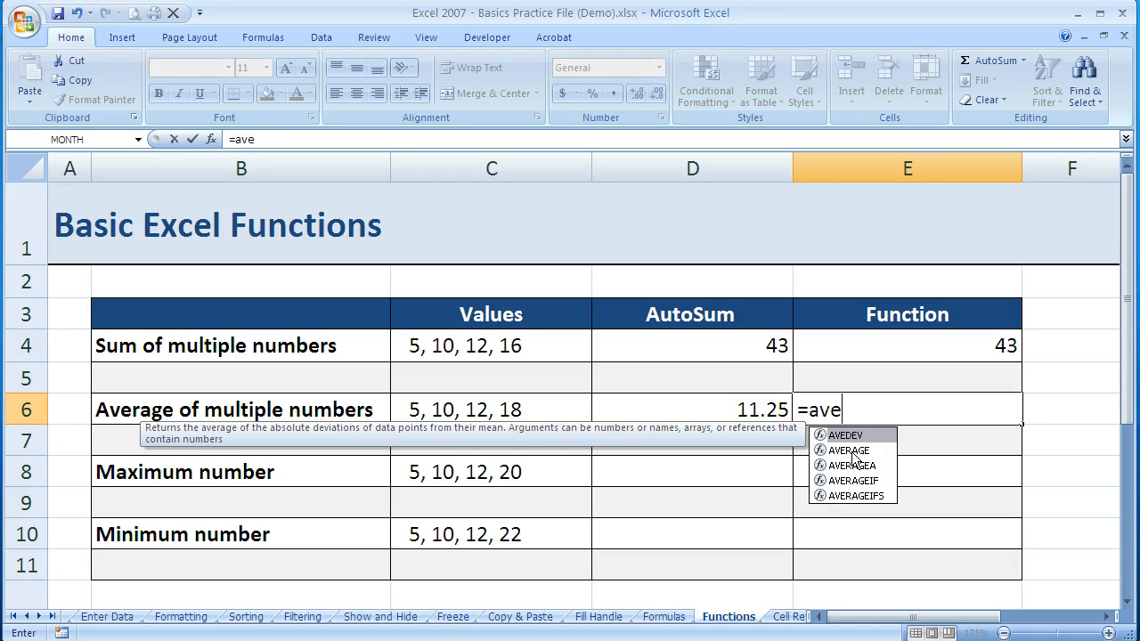
{"action": "mouse_move", "coordinate": [882, 445]}
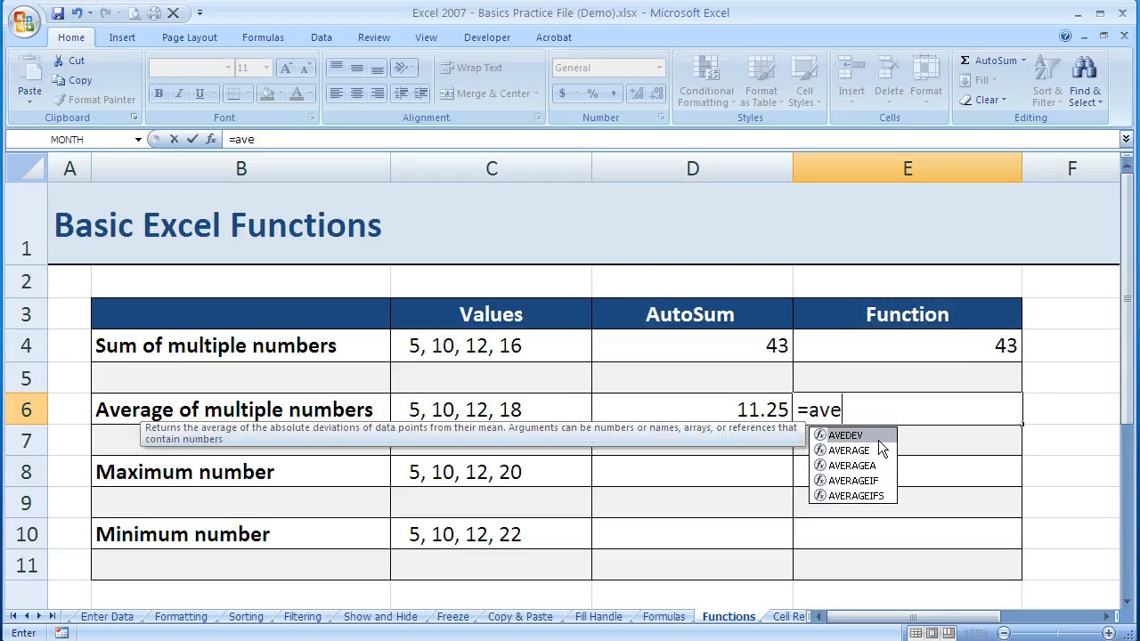
{"action": "mouse_move", "coordinate": [848, 449]}
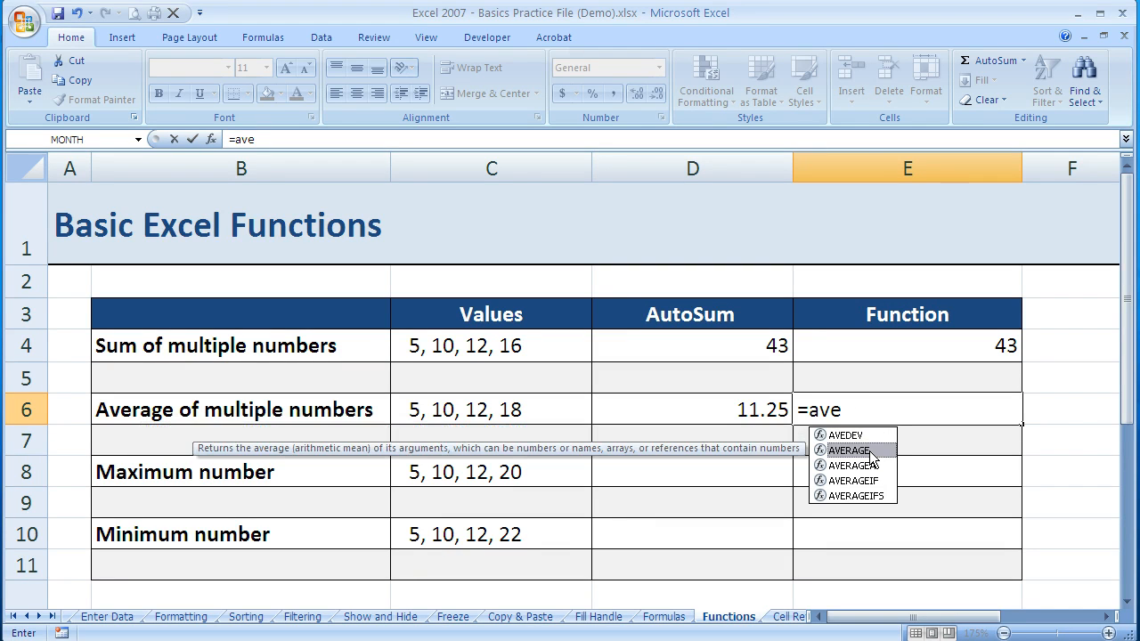
{"action": "mouse_move", "coordinate": [881, 436]}
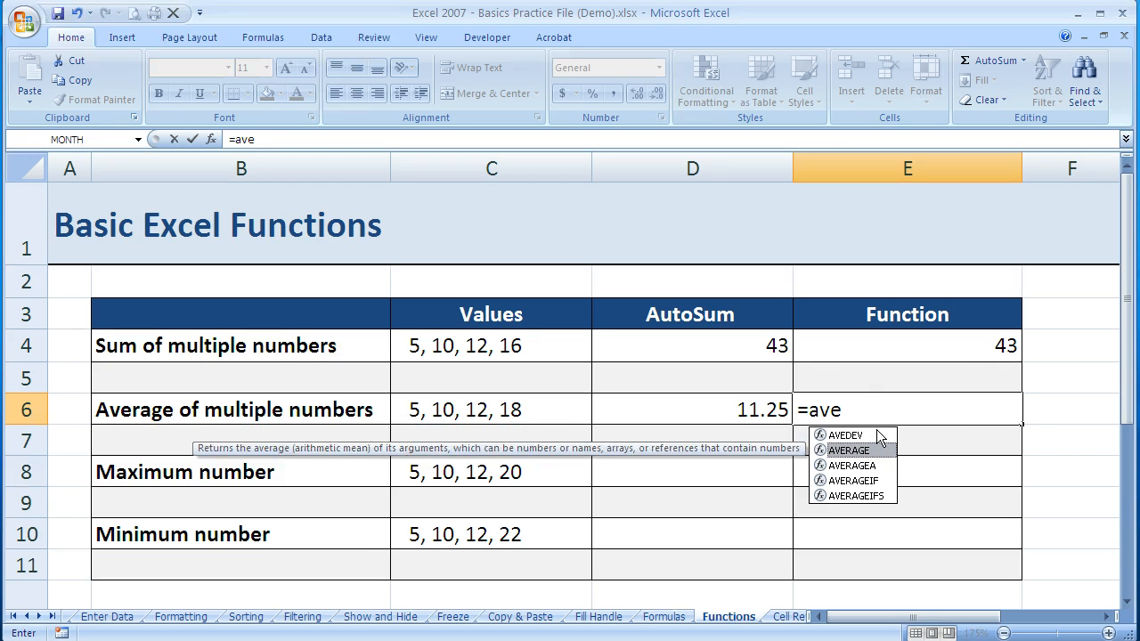
{"action": "double_click", "coordinate": [847, 449]}
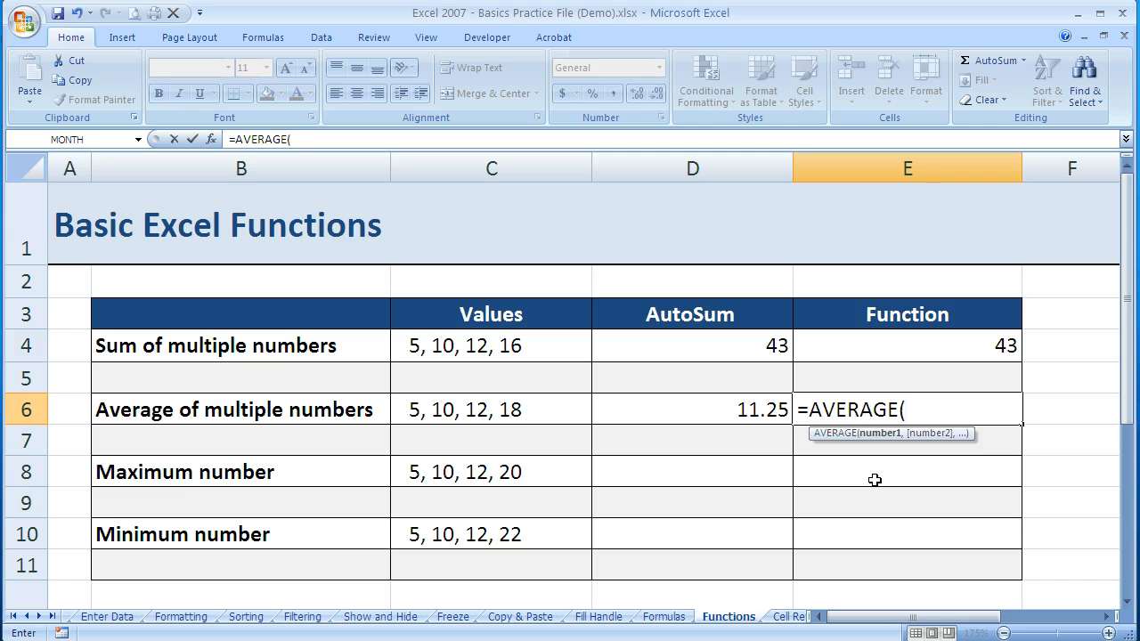
{"action": "type", "text": "5,10,12"}
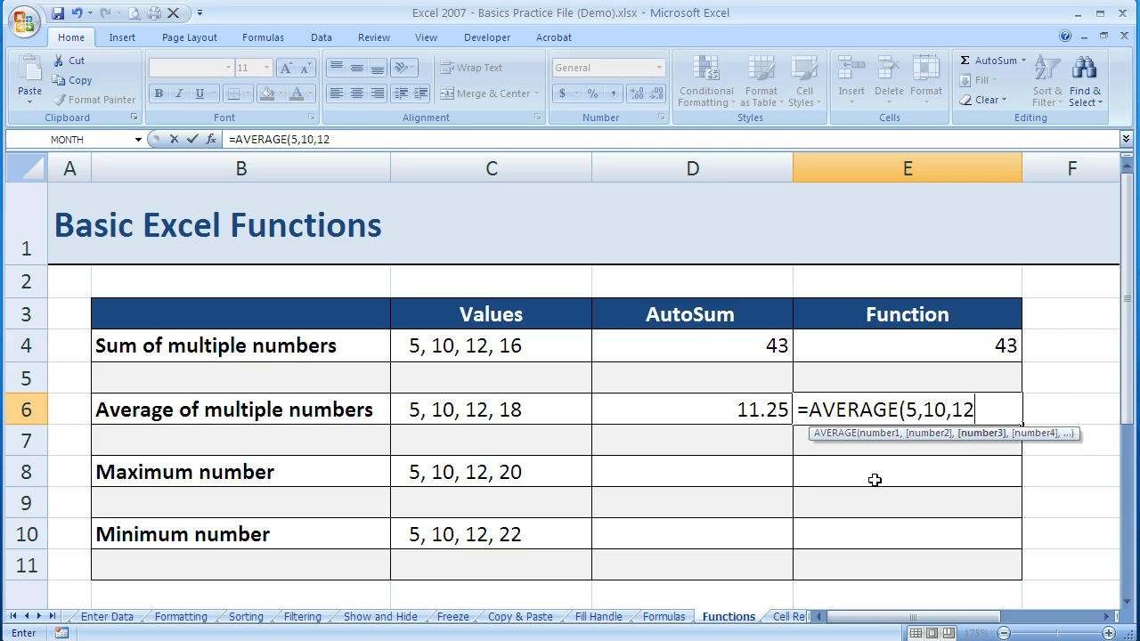
{"action": "type", "text": ",18)"}
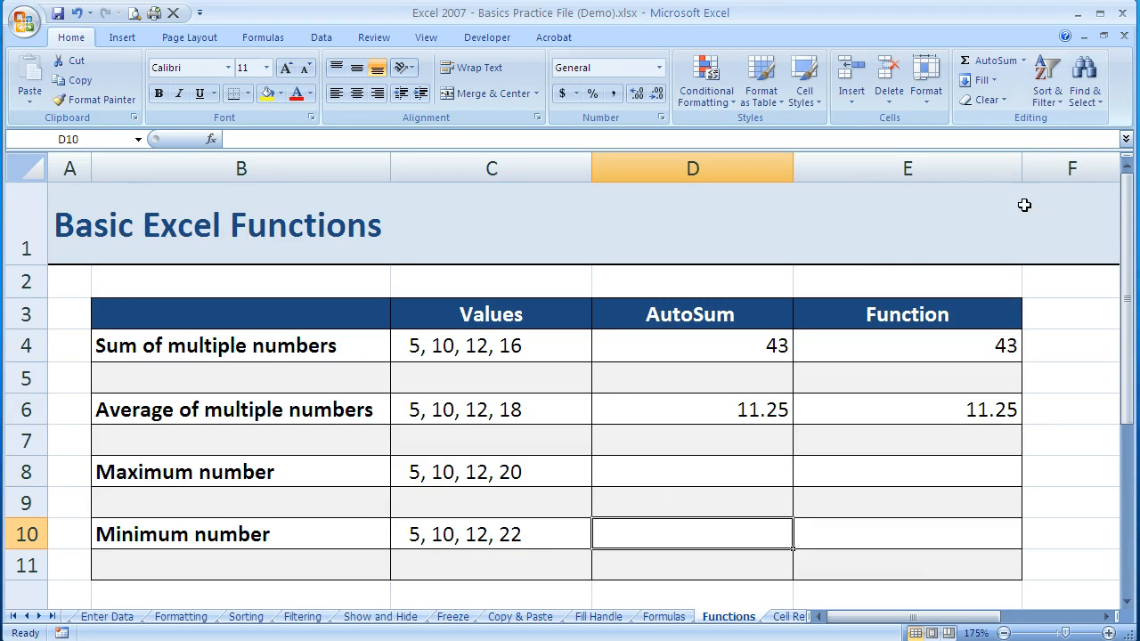
- Enter =MAX(5,10,12,20) in E8 to show 20, then move to E10
{"action": "left_click", "coordinate": [907, 470]}
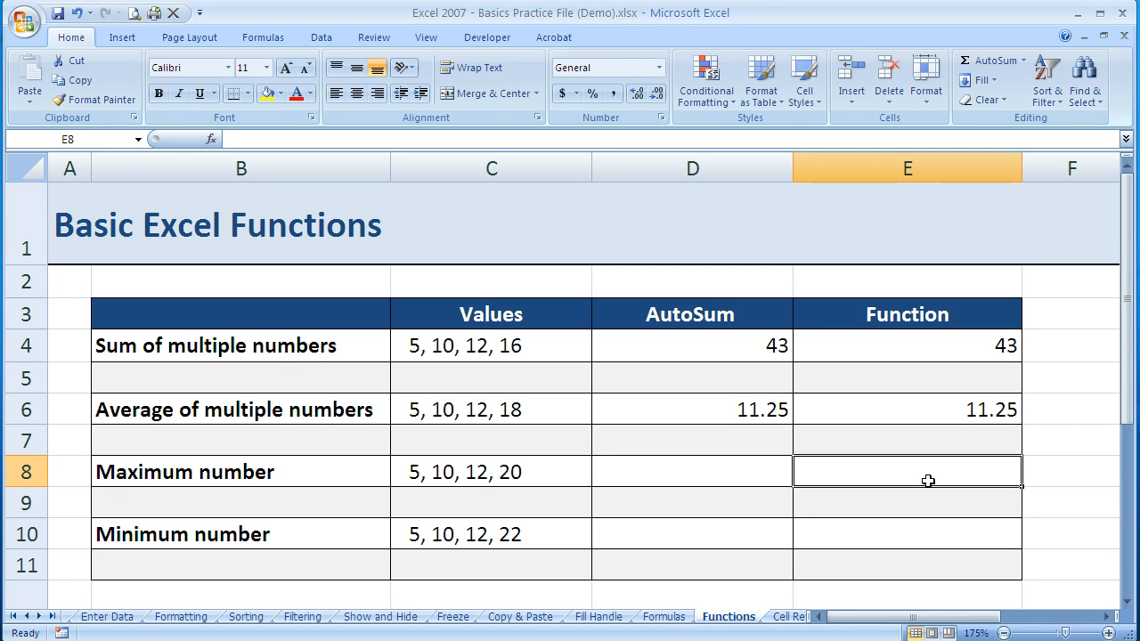
{"action": "mouse_move", "coordinate": [1019, 559]}
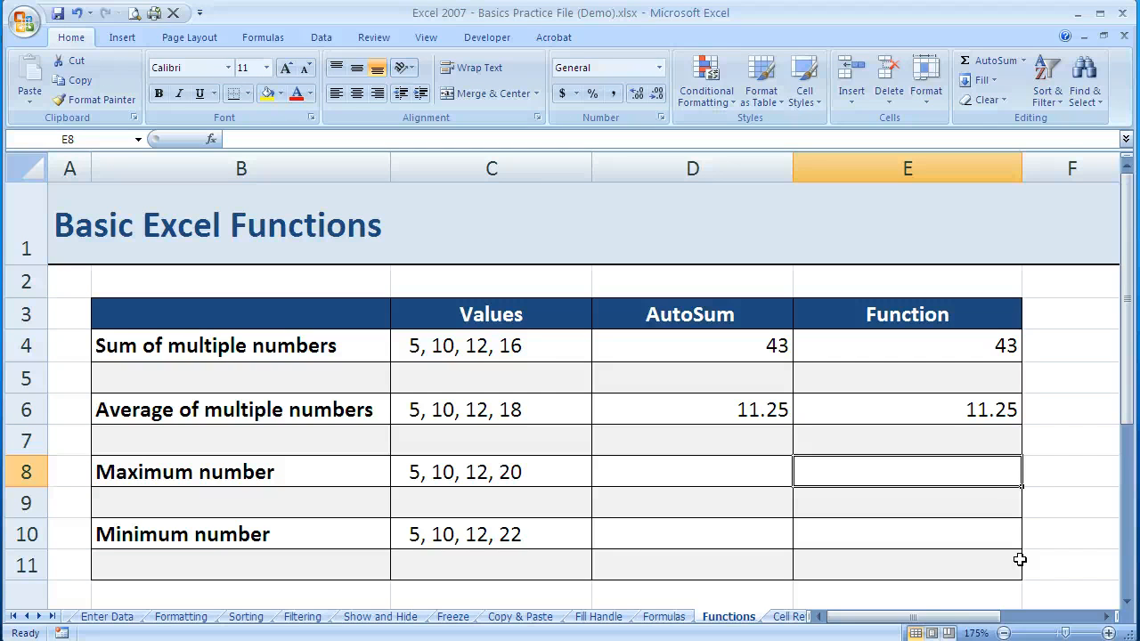
{"action": "type", "text": "="}
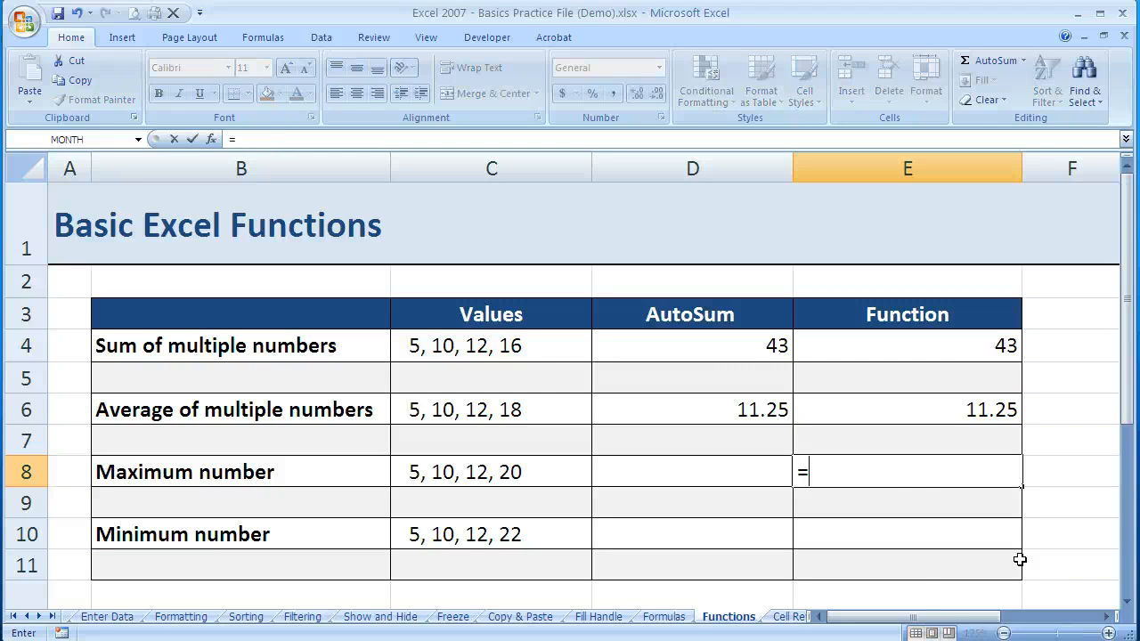
{"action": "type", "text": "max"}
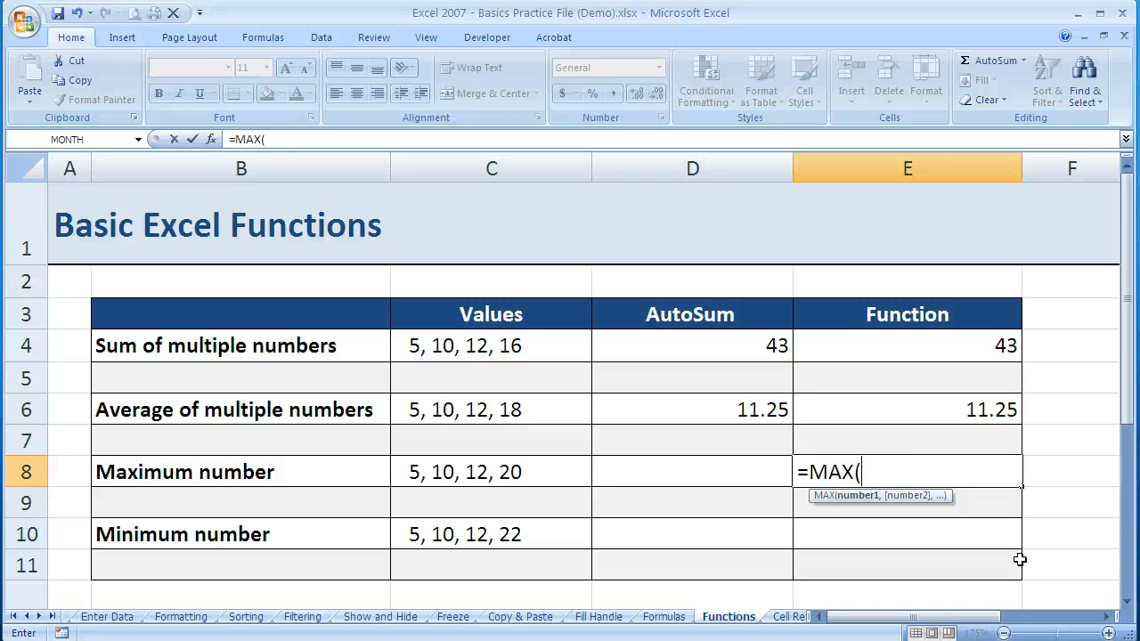
{"action": "type", "text": "5,10,12"}
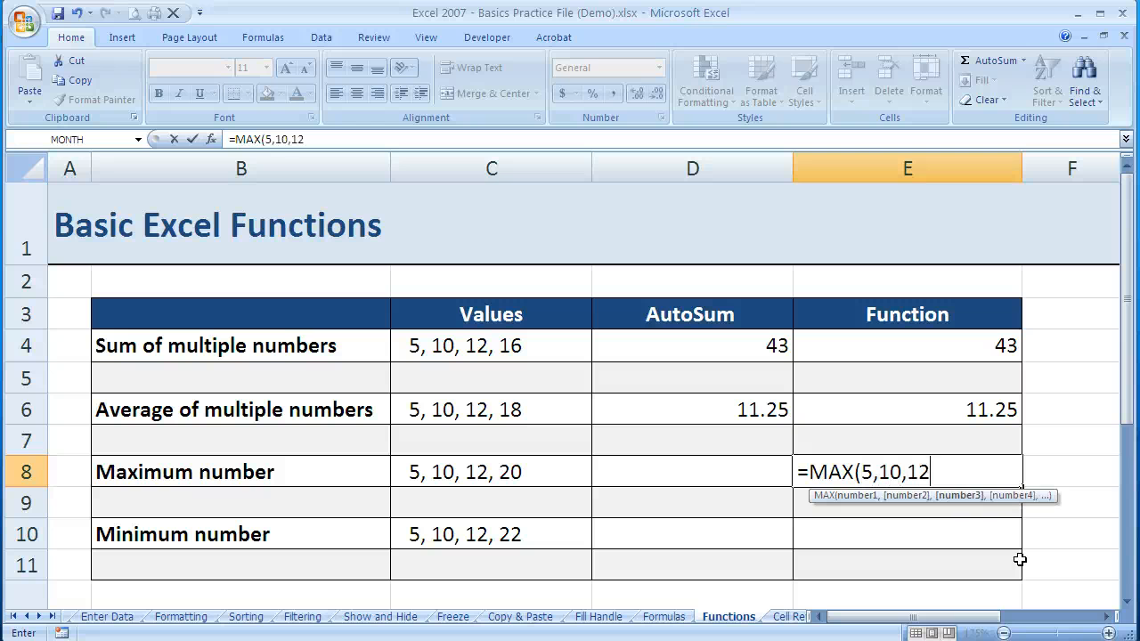
{"action": "type", "text": ",20)"}
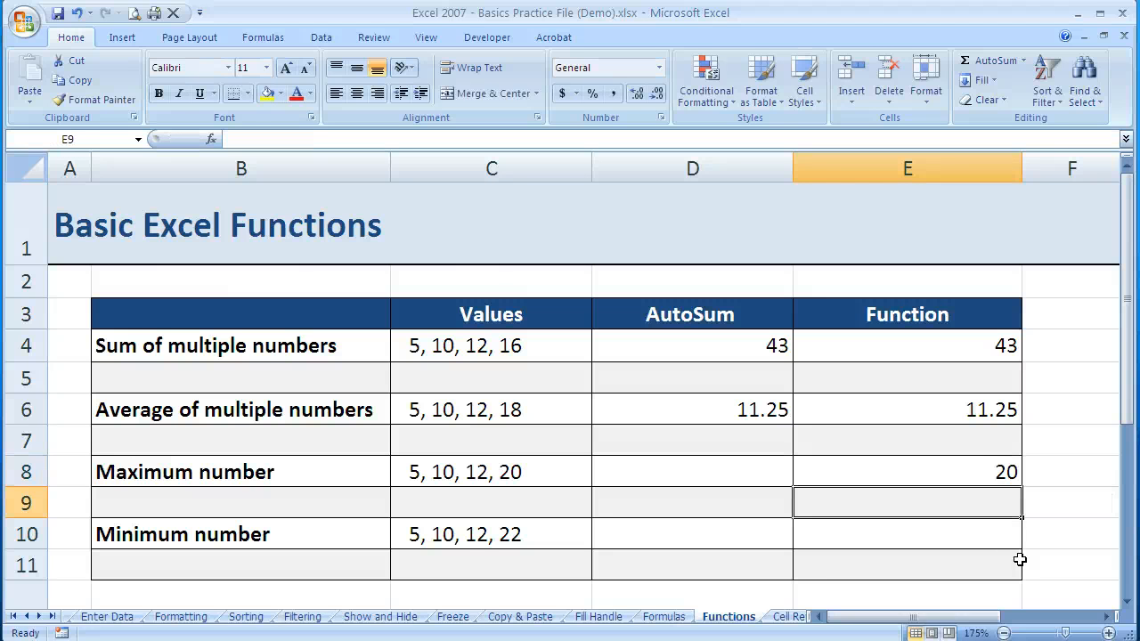
{"action": "left_click", "coordinate": [906, 470]}
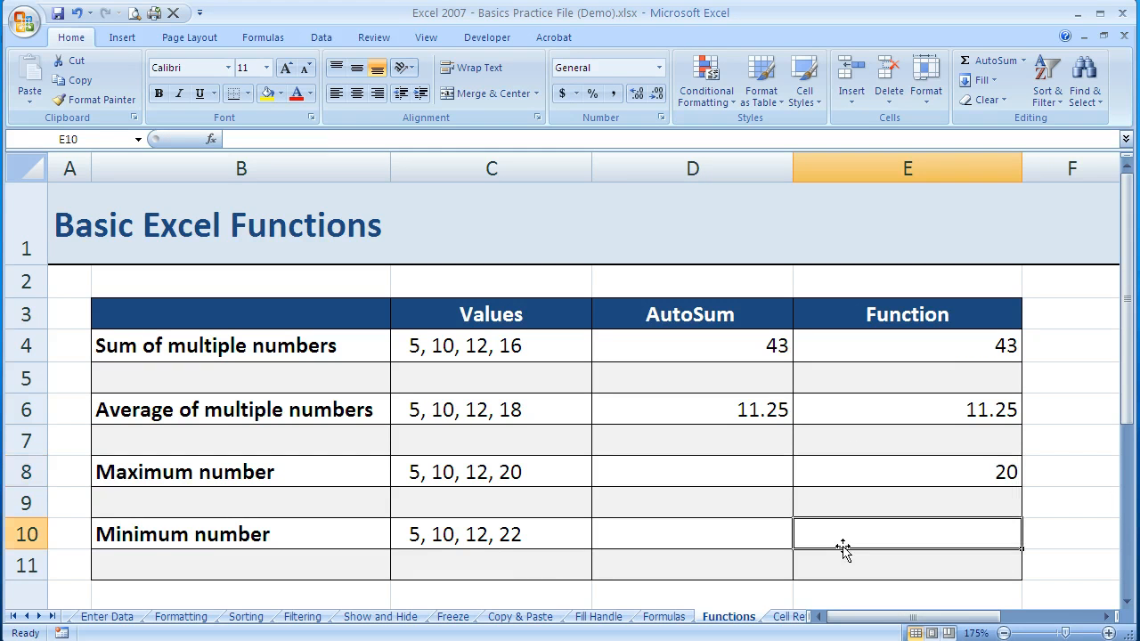
- Enter =MIN(5,10,12,22) in E10 to show 5
{"action": "type", "text": "="}
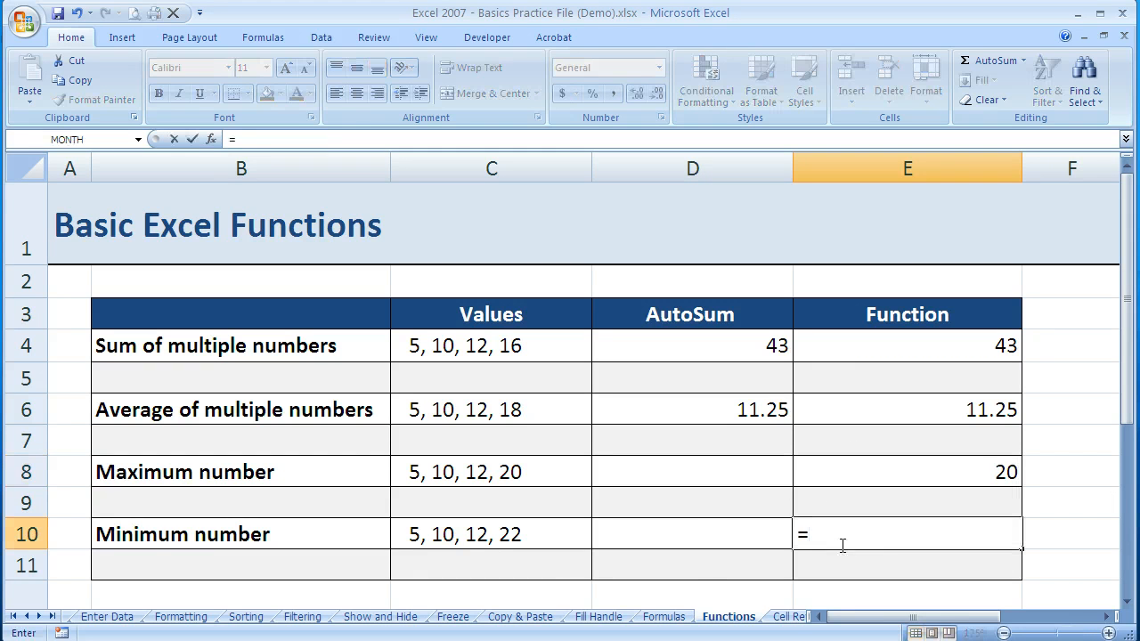
{"action": "type", "text": "MIN("}
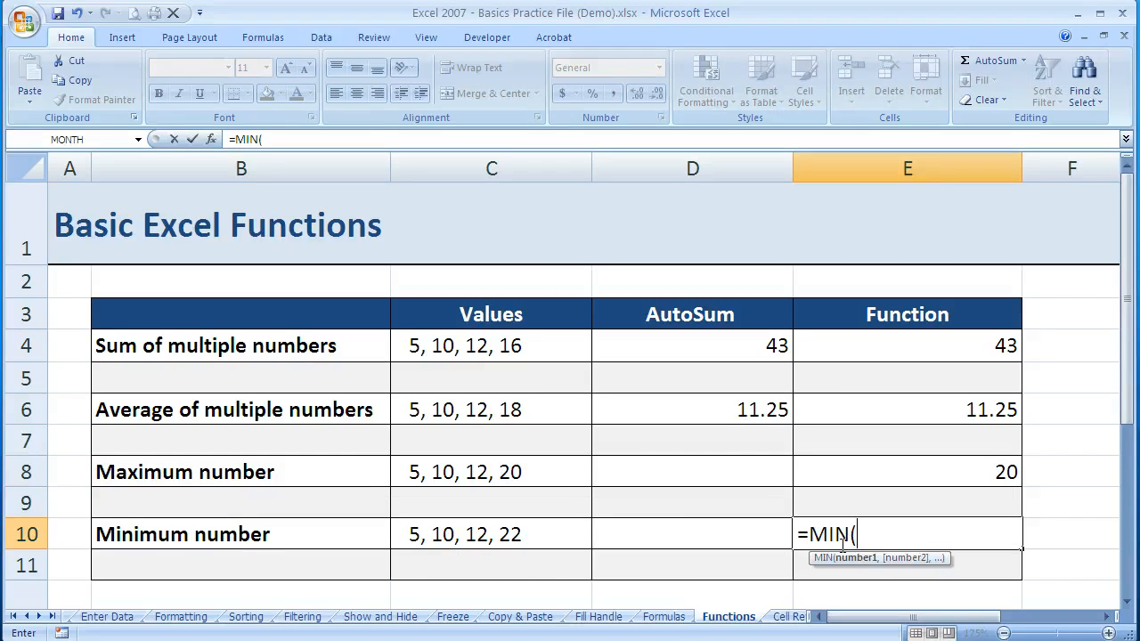
{"action": "type", "text": "5,"}
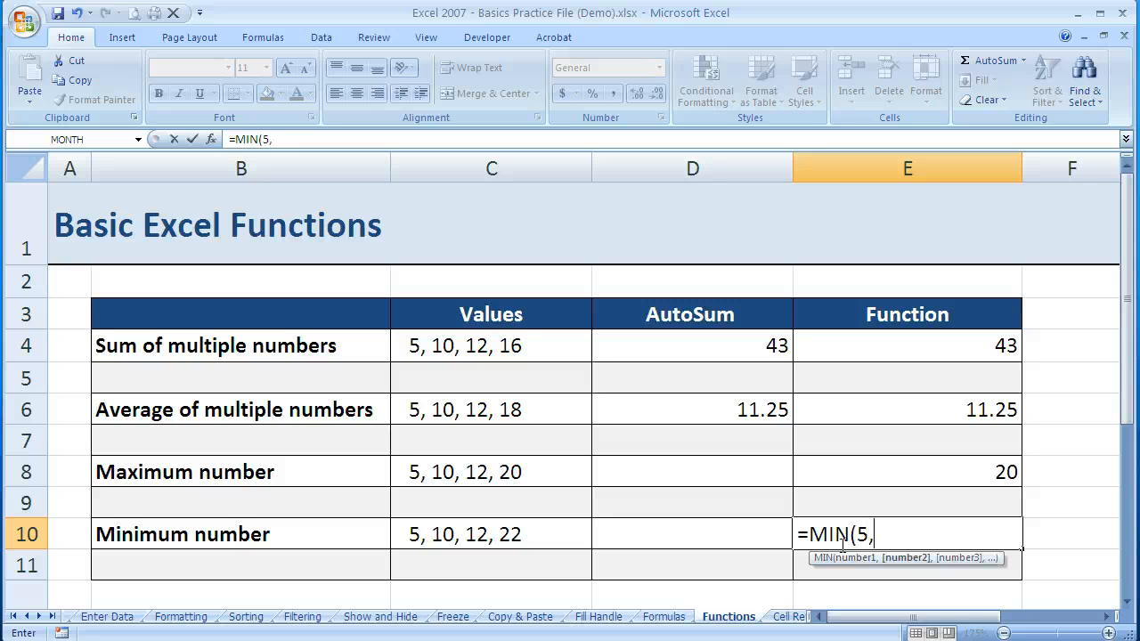
{"action": "type", "text": "10,12"}
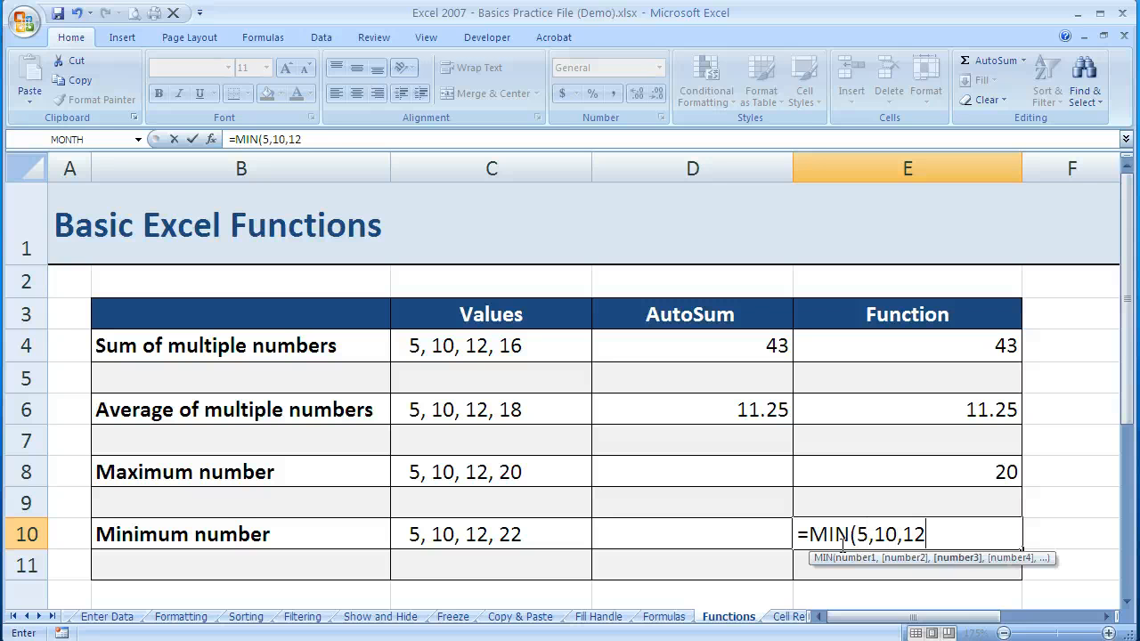
{"action": "type", "text": ",22"}
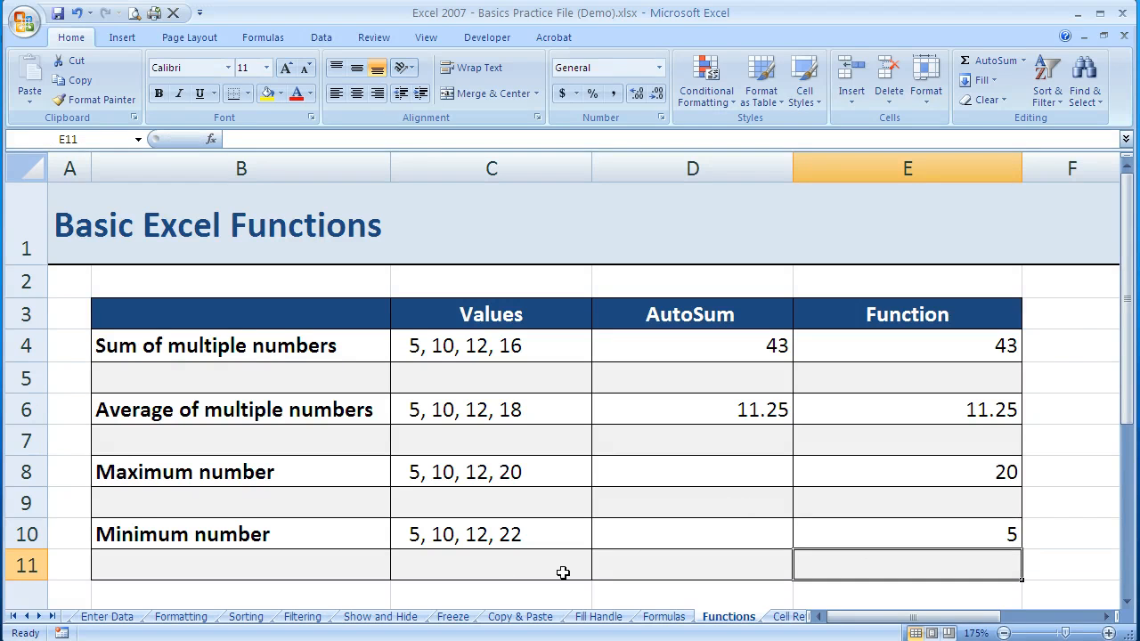
{"action": "mouse_move", "coordinate": [388, 474]}
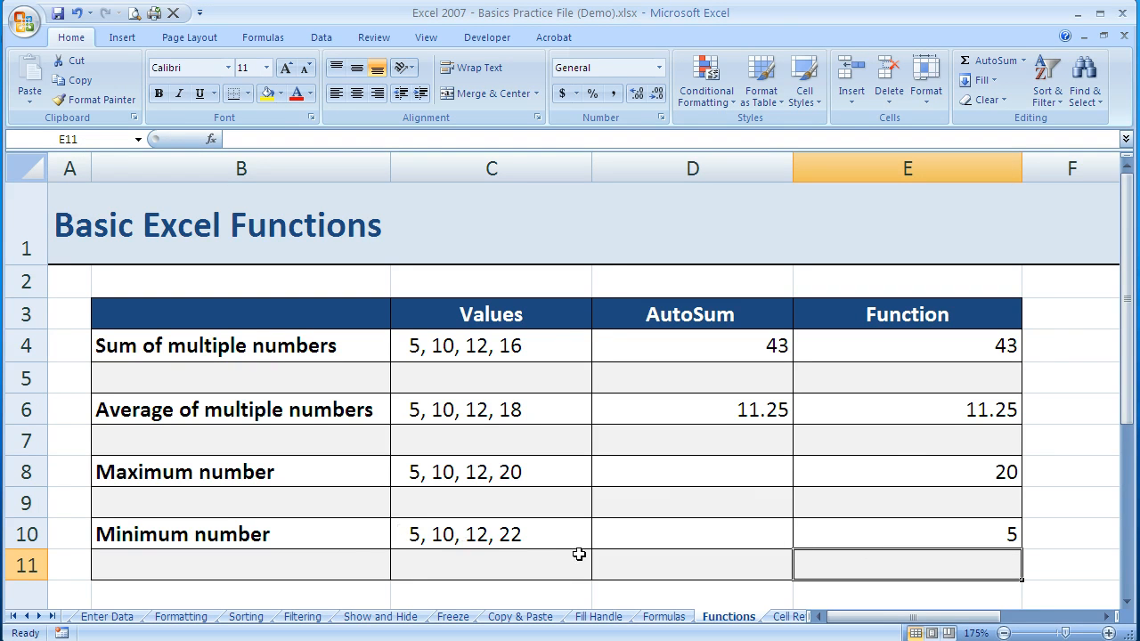
{"action": "mouse_move", "coordinate": [525, 377]}
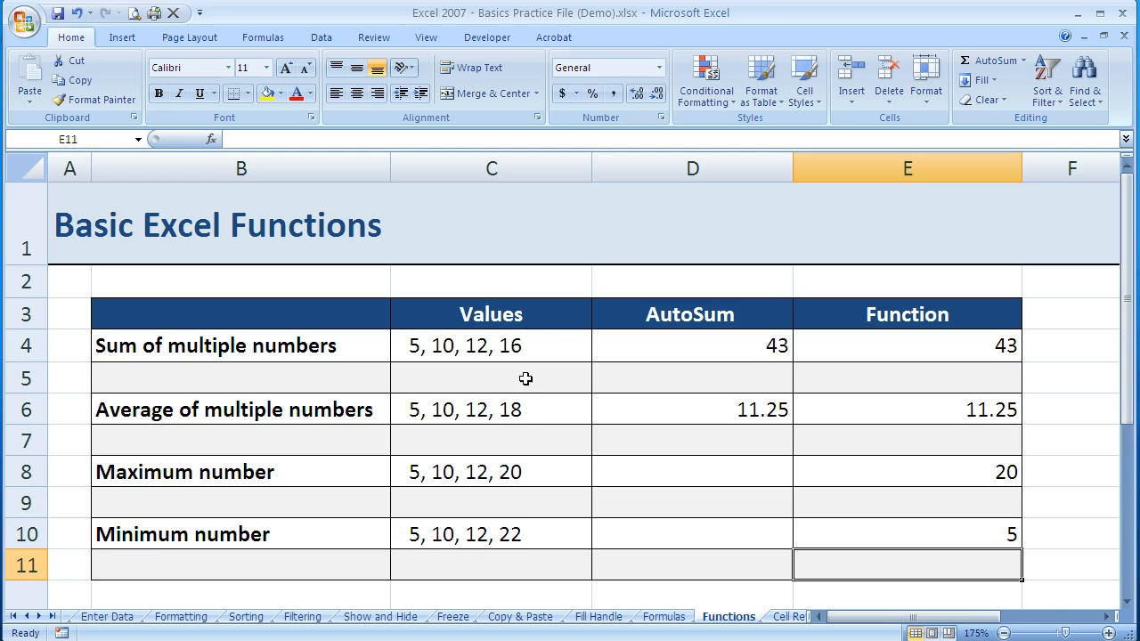
{"action": "mouse_move", "coordinate": [534, 347]}
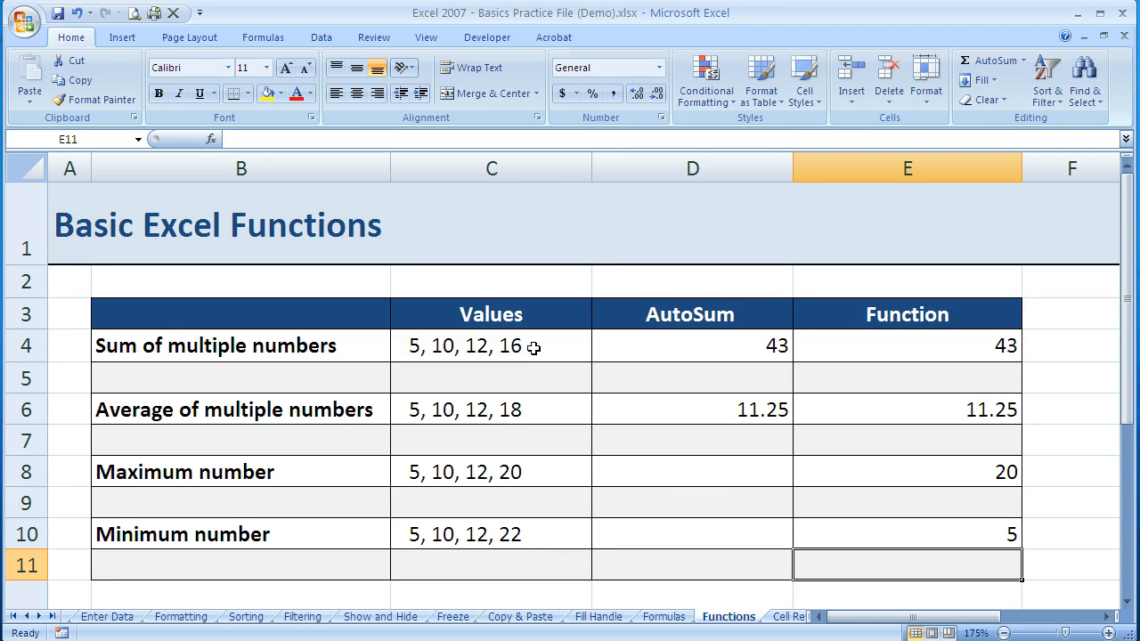
{"action": "mouse_move", "coordinate": [729, 317]}
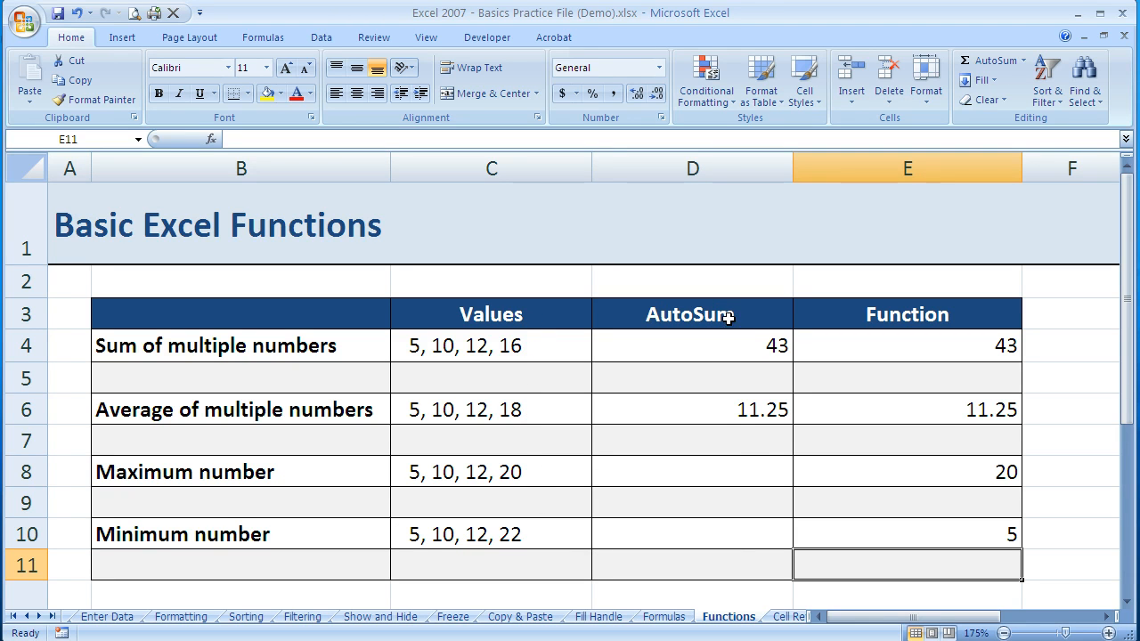
{"action": "mouse_move", "coordinate": [370, 232]}
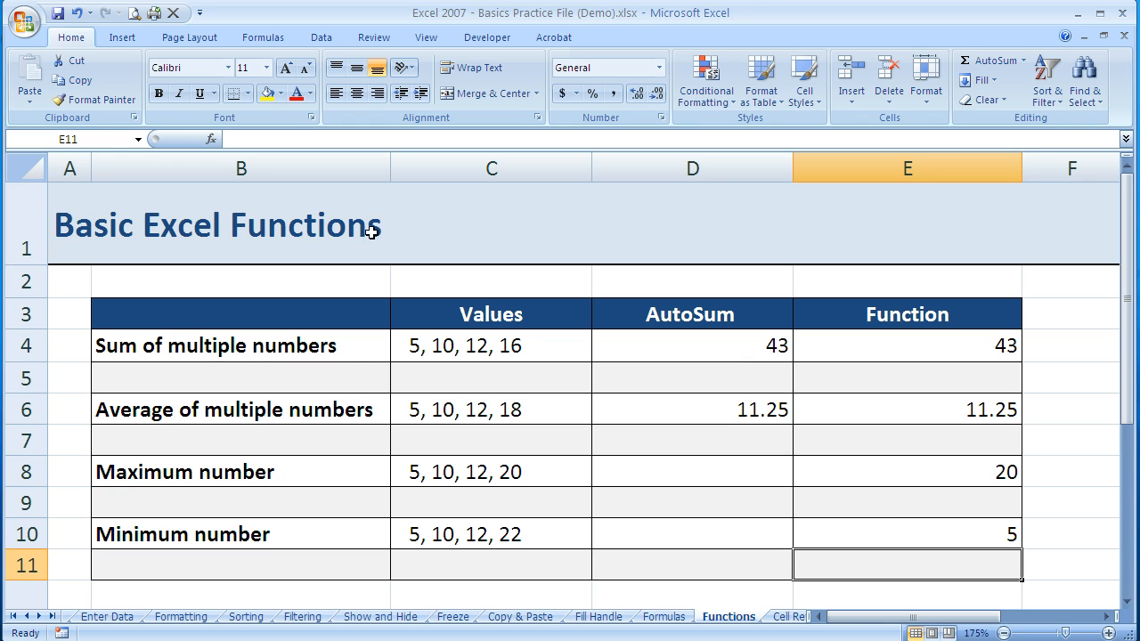